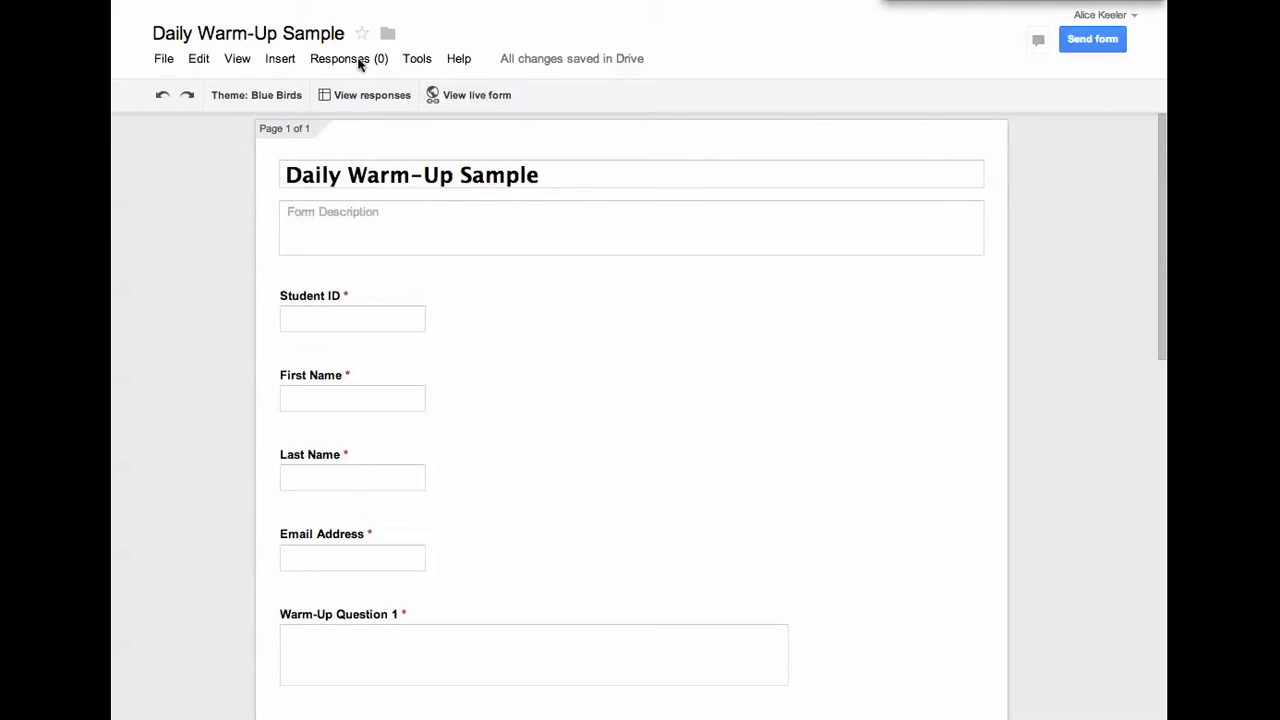
mouse_move(340, 58)
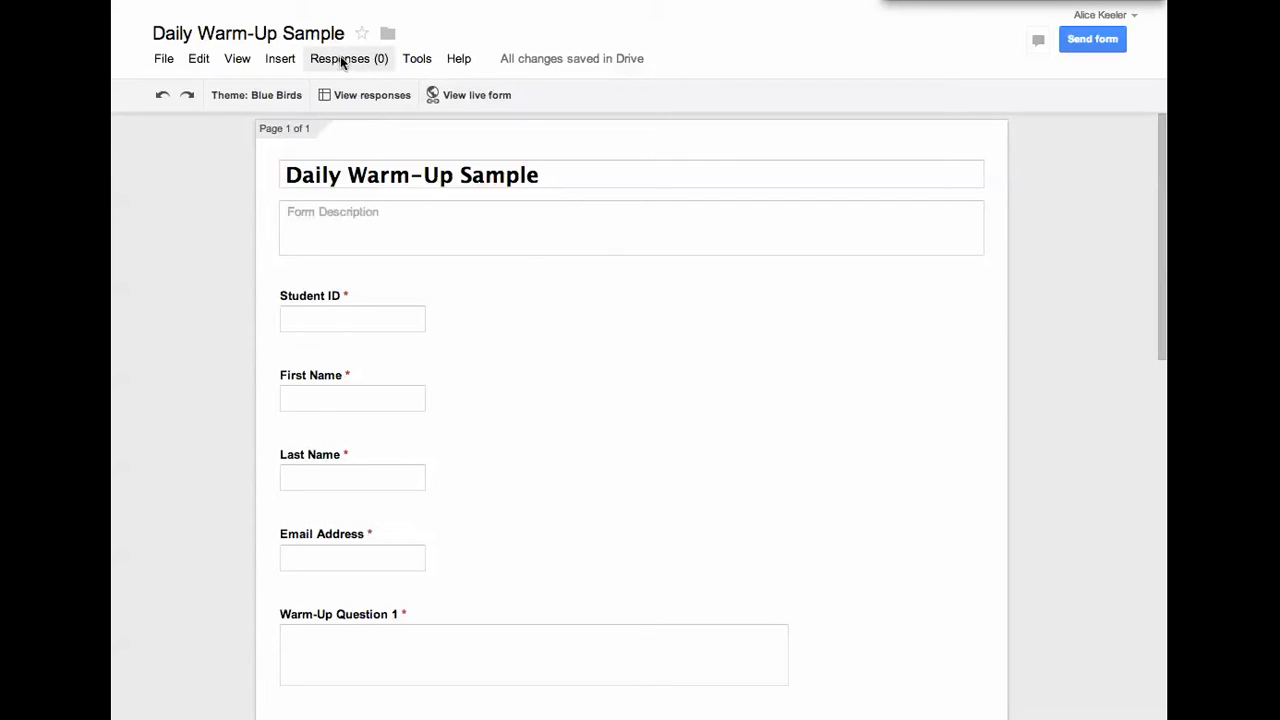
Choose Get pre-filled URL from the Responses menu of the Daily Warm-Up Sample form
click(348, 58)
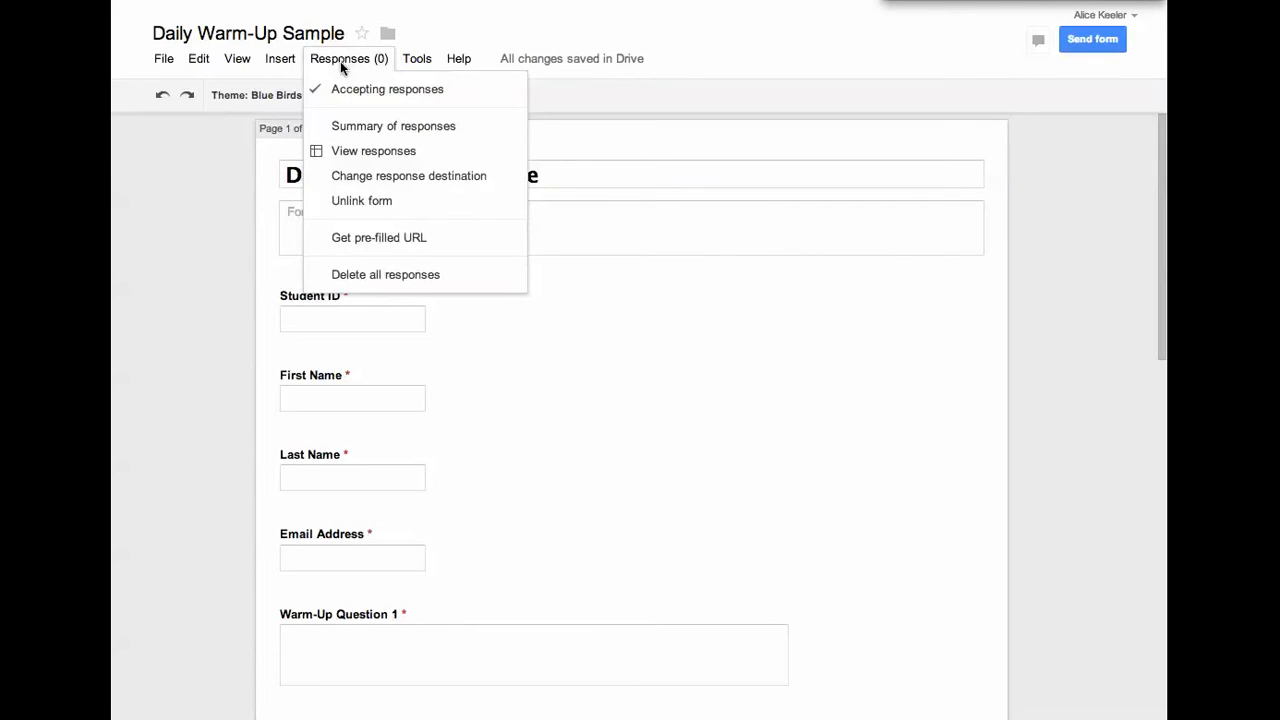
mouse_move(393, 125)
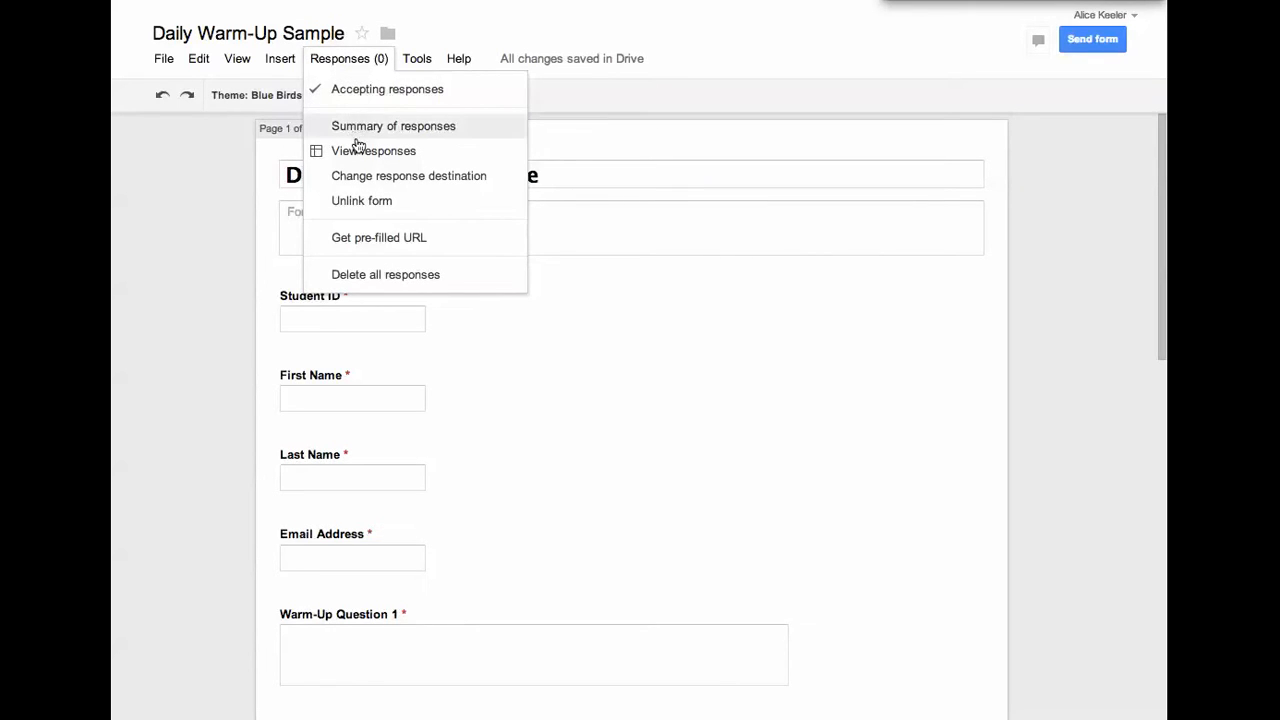
mouse_move(409, 244)
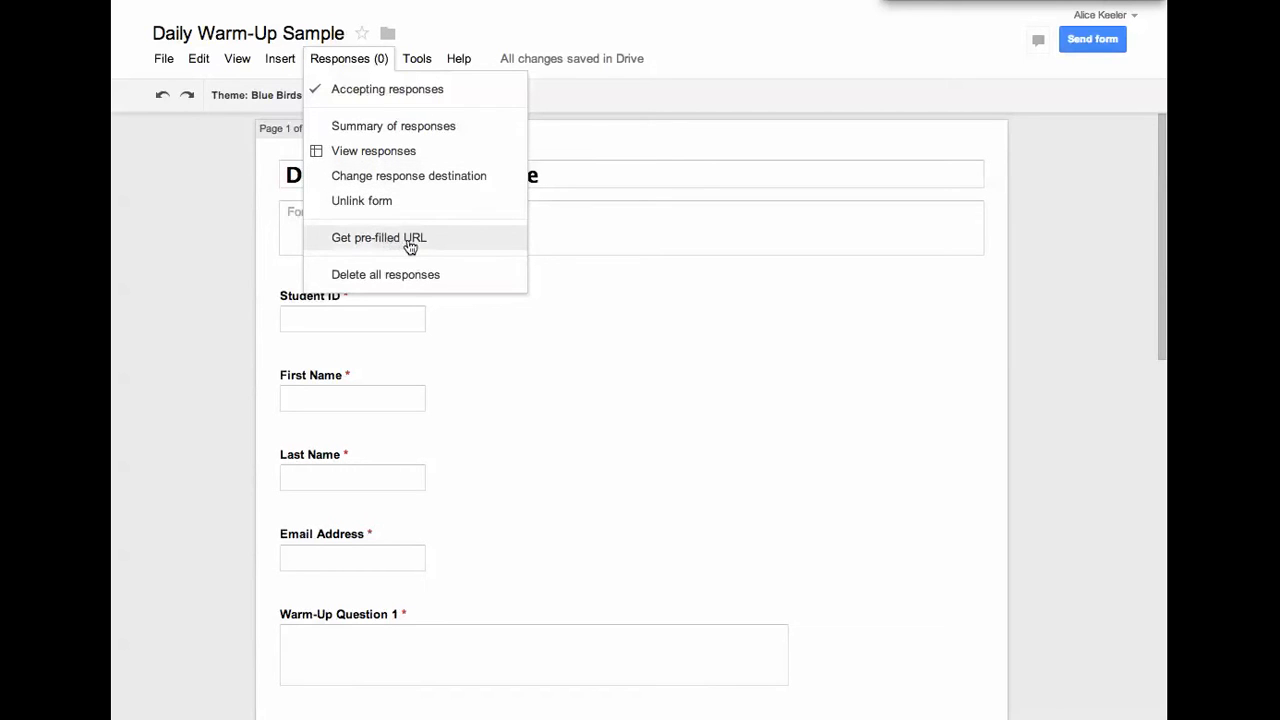
mouse_move(420, 245)
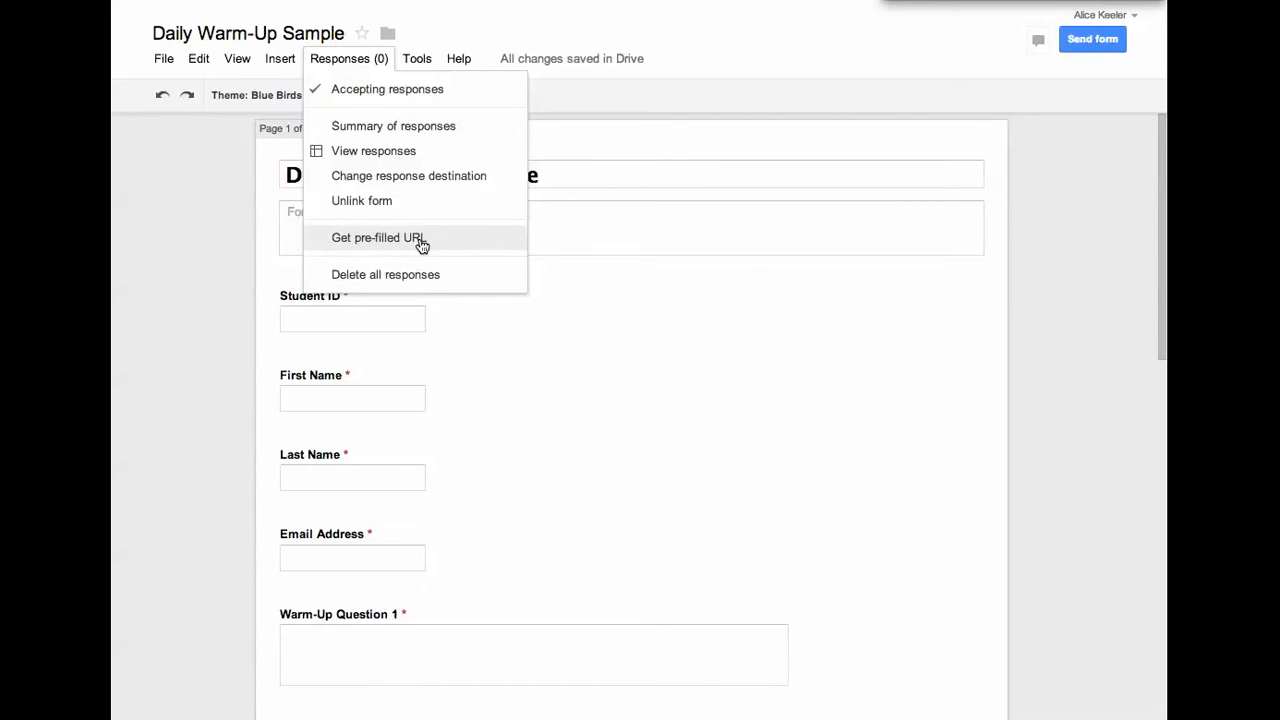
mouse_move(434, 248)
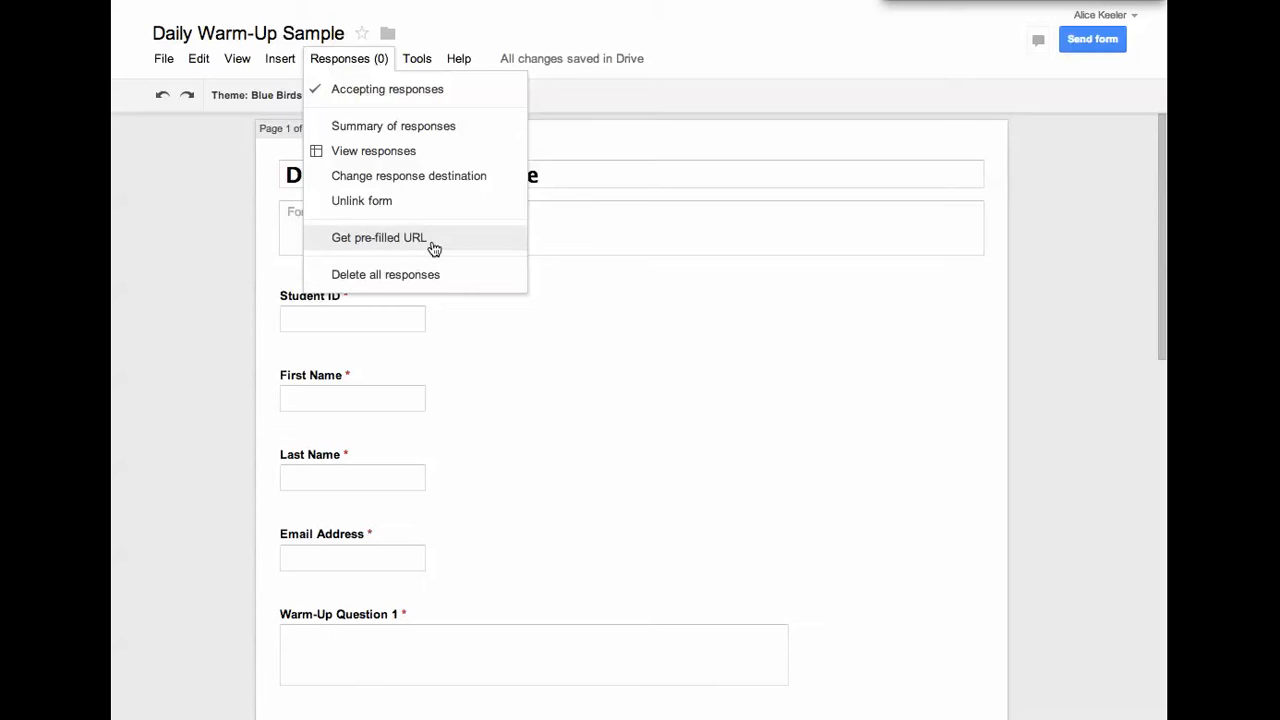
click(378, 237)
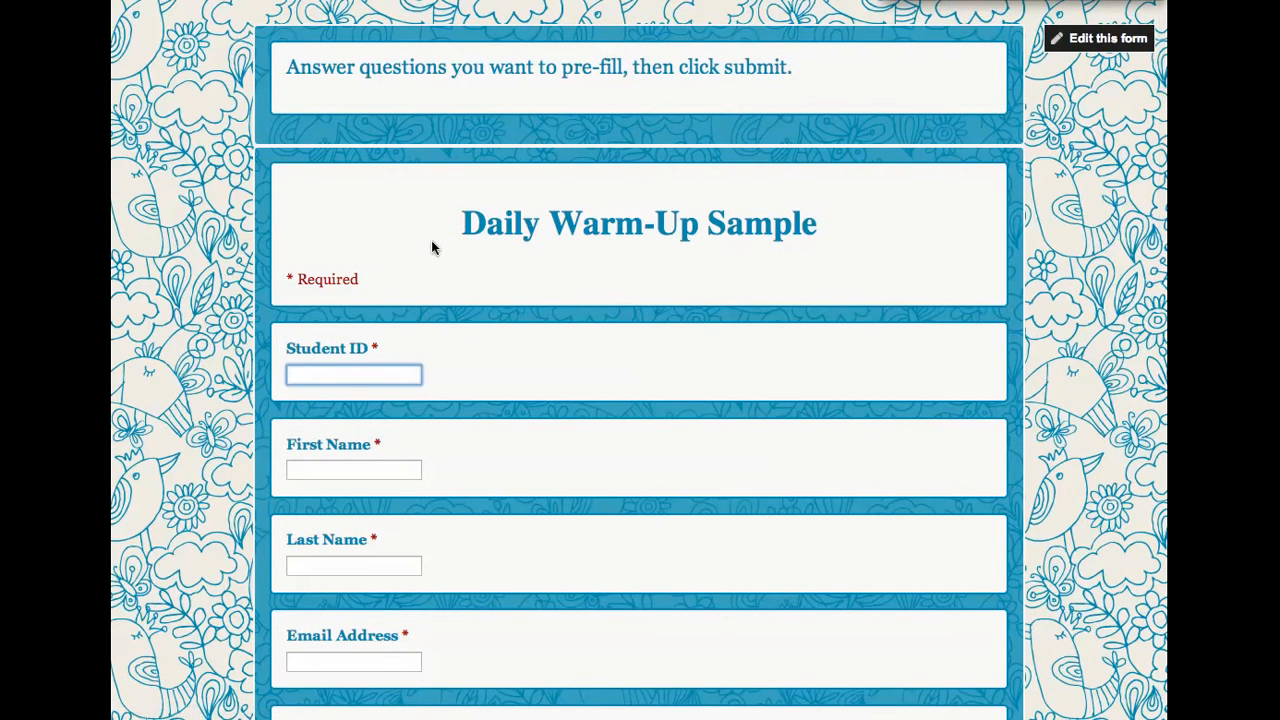
scroll(down, 3)
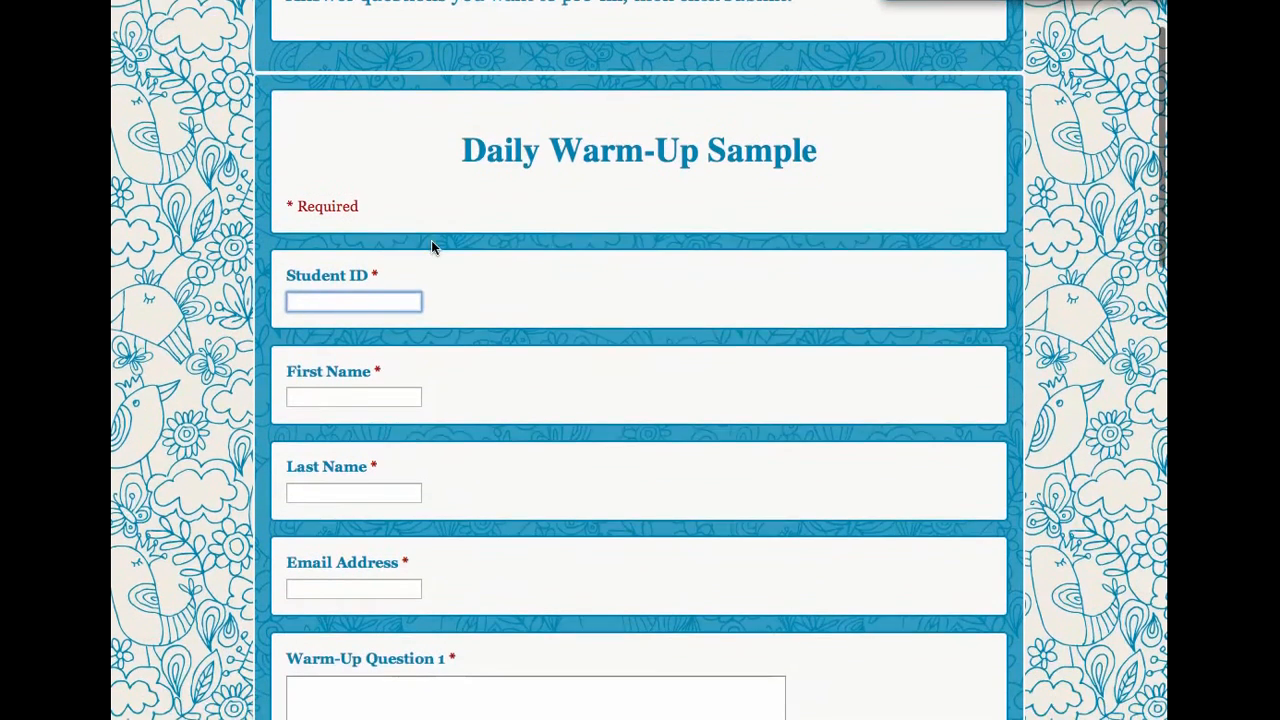
scroll(down, 3)
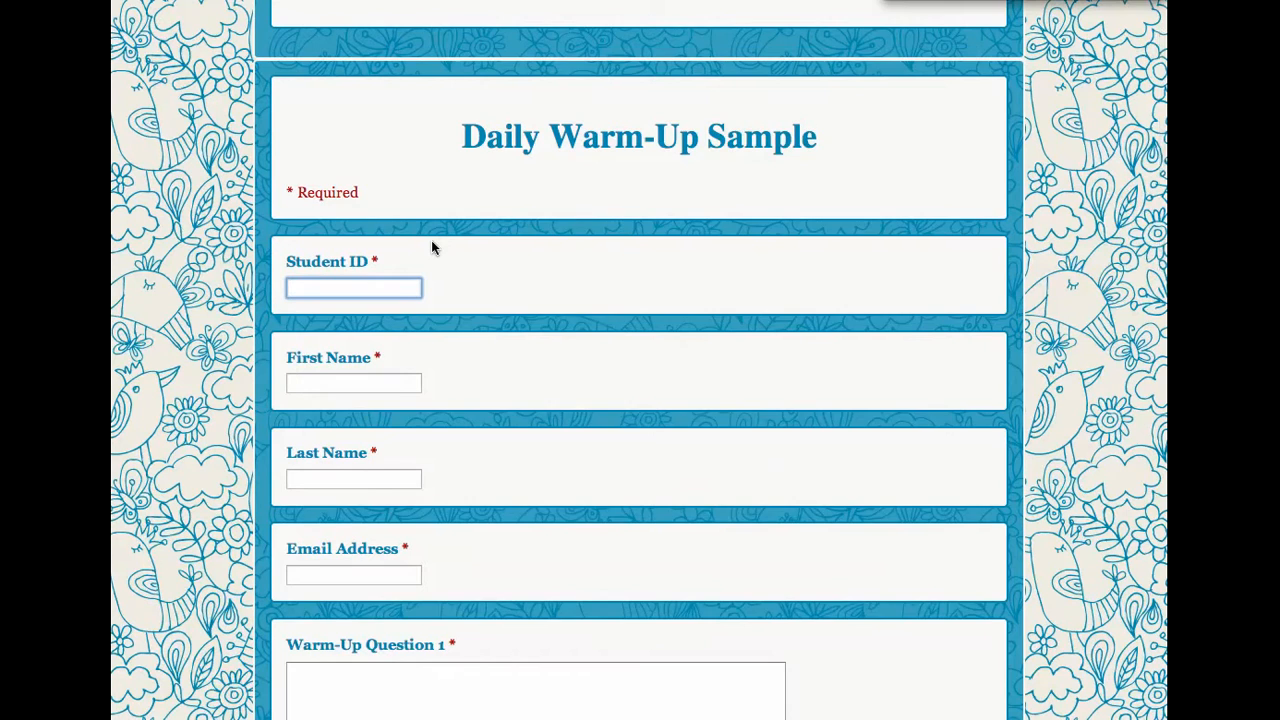
scroll(down, 3)
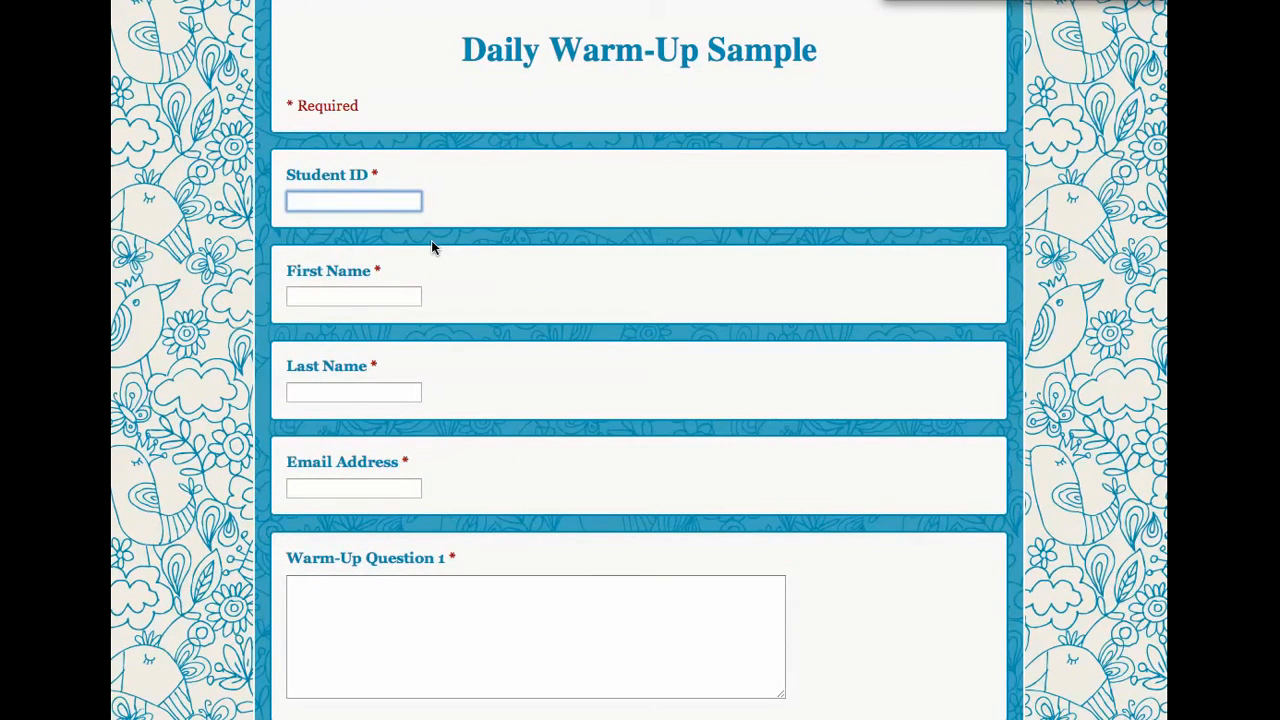
scroll(down, 3)
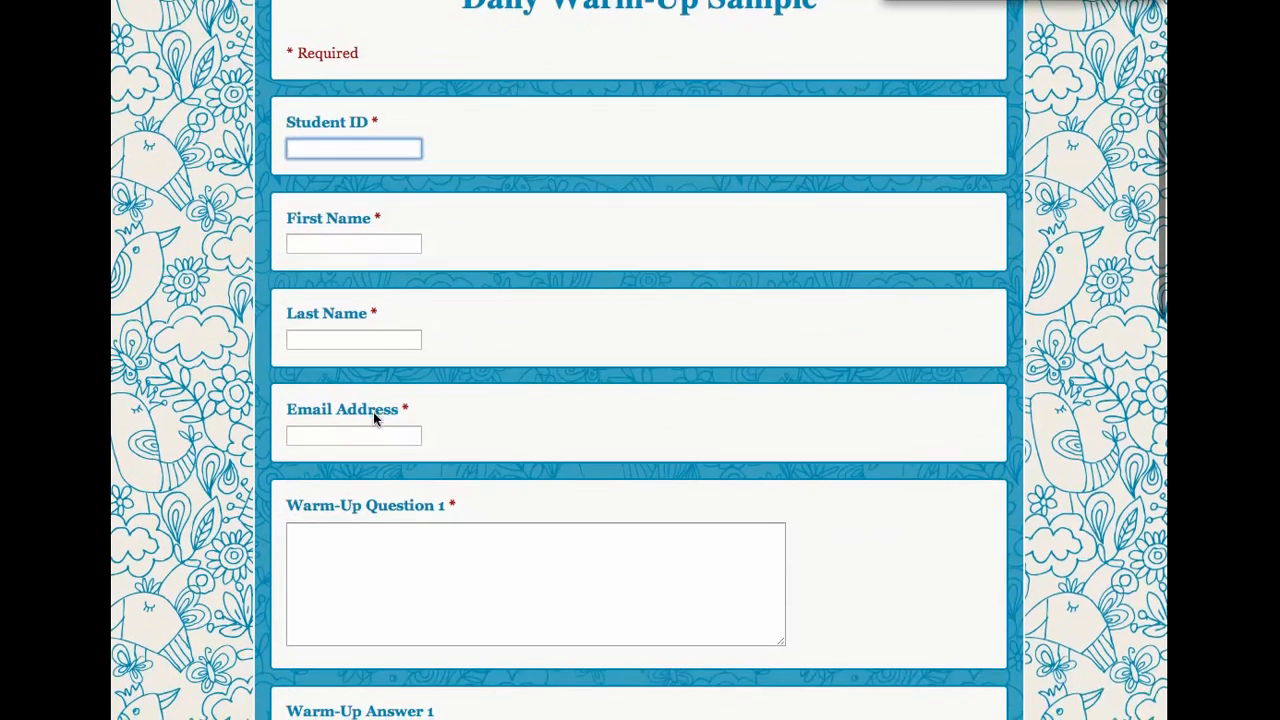
scroll(down, 3)
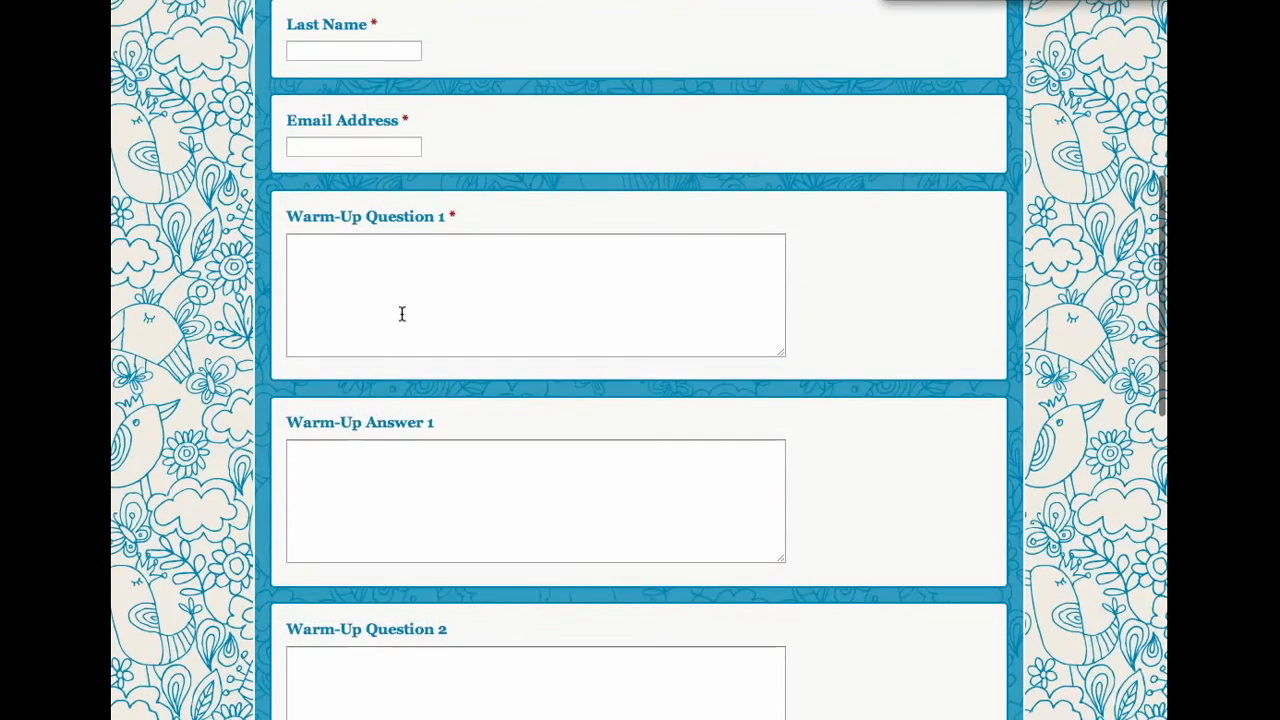
Pre-fill the quadratic formula question and when you would use the quadratic formula
text(What is)
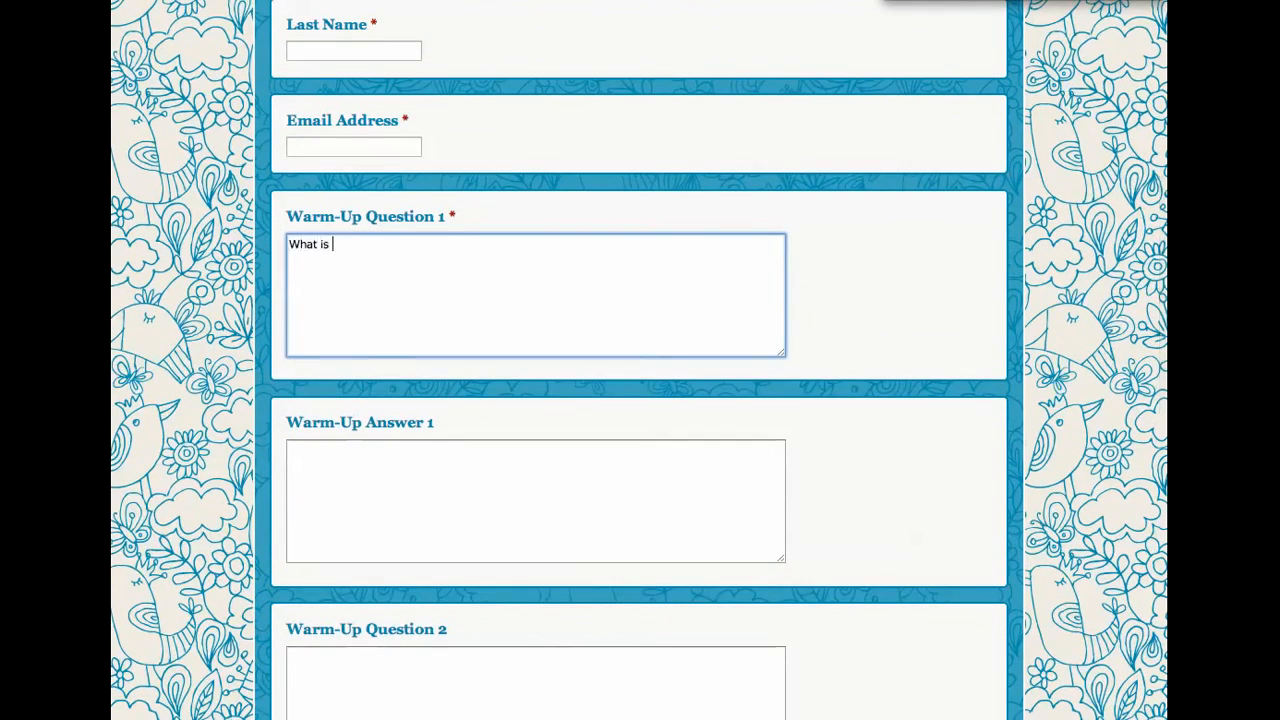
text(the quadratic formula?)
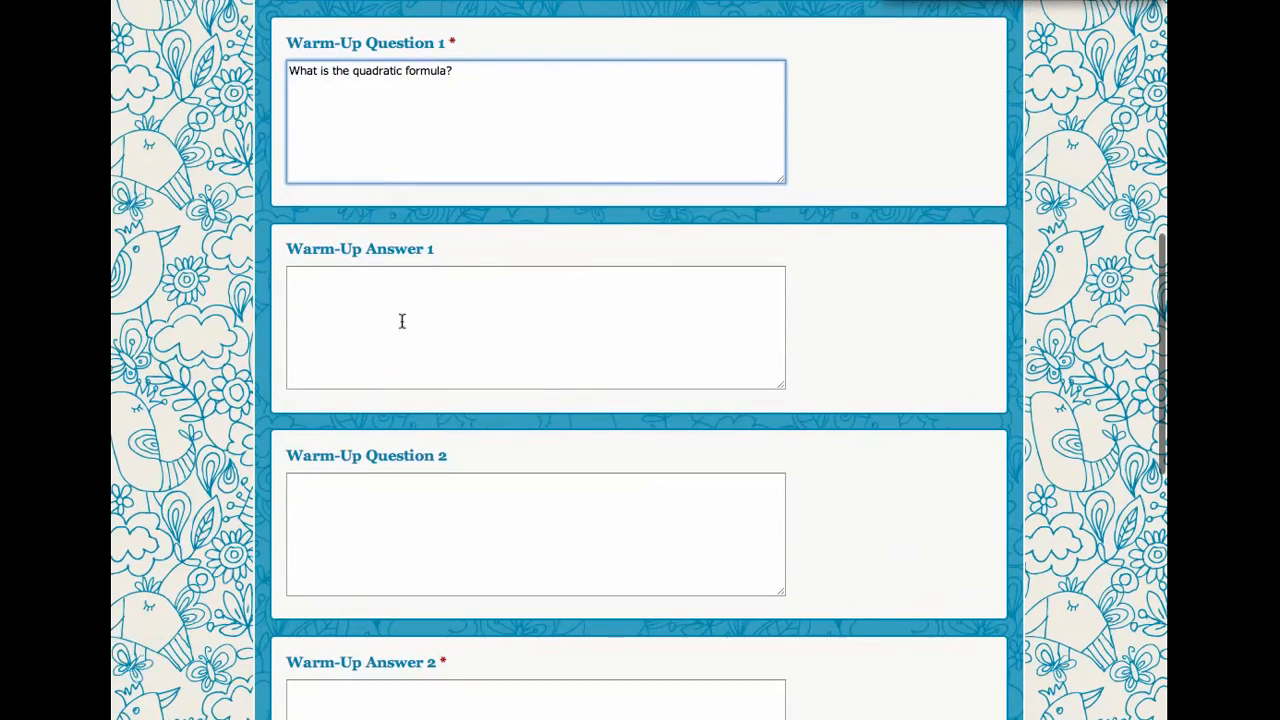
text(When would)
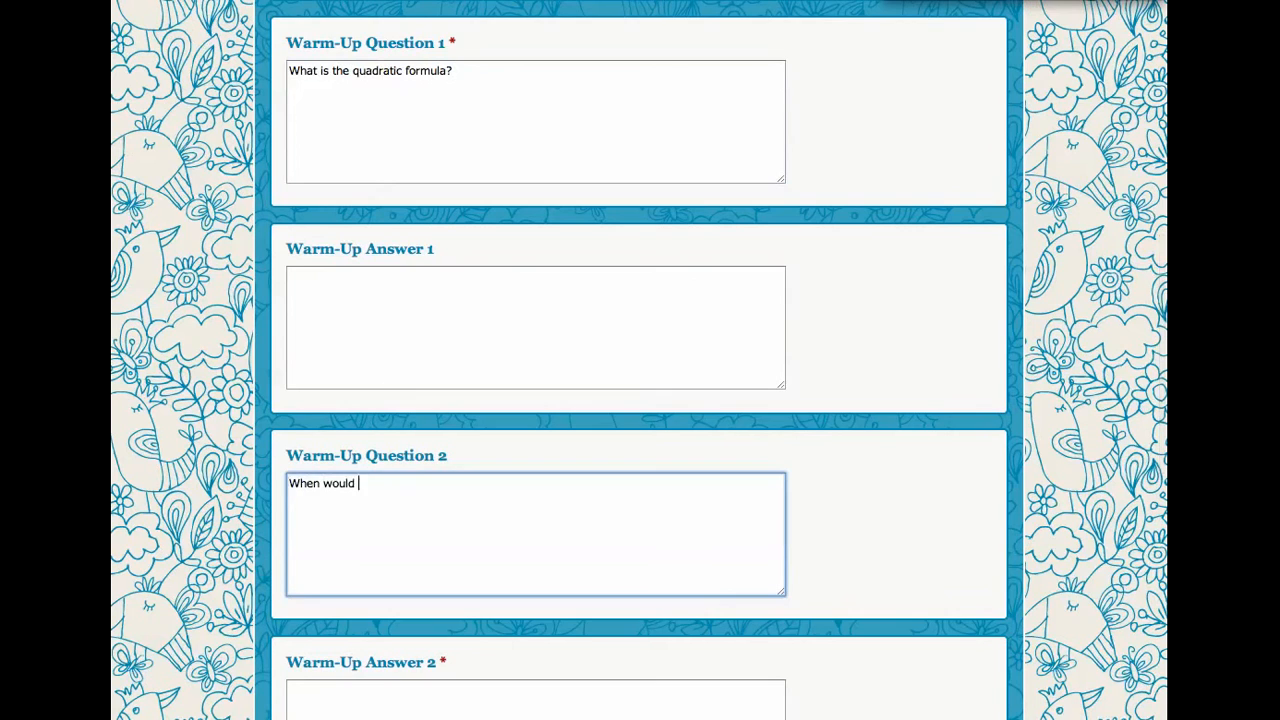
text(you use the qua)
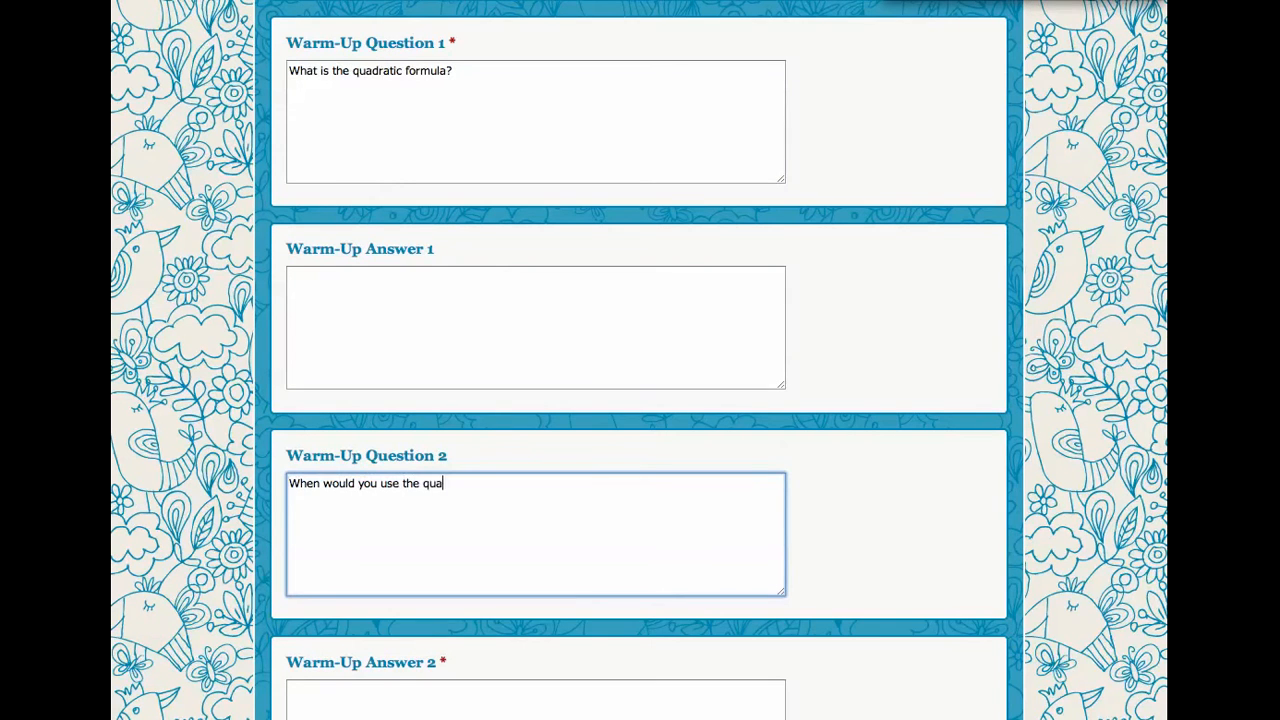
text(dratic fom)
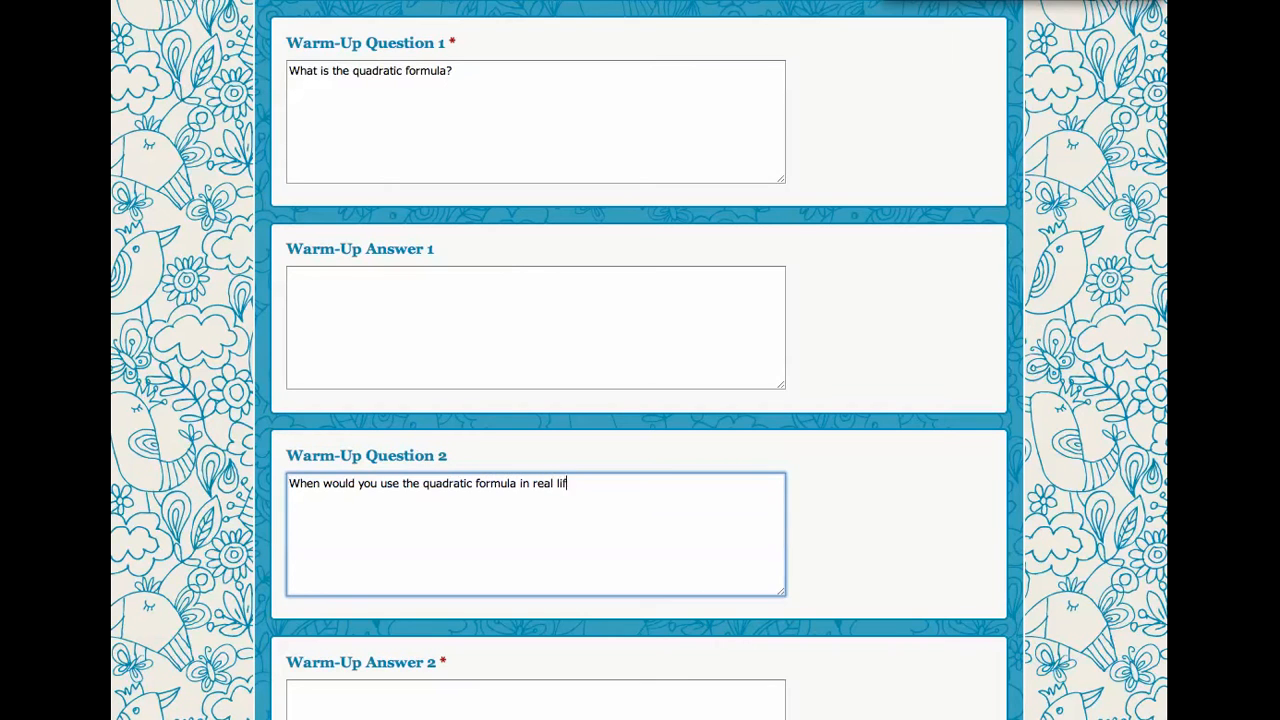
Pre-fill the third question 'What is an x-intercept?' and scroll down to Submit
scroll(down, 3)
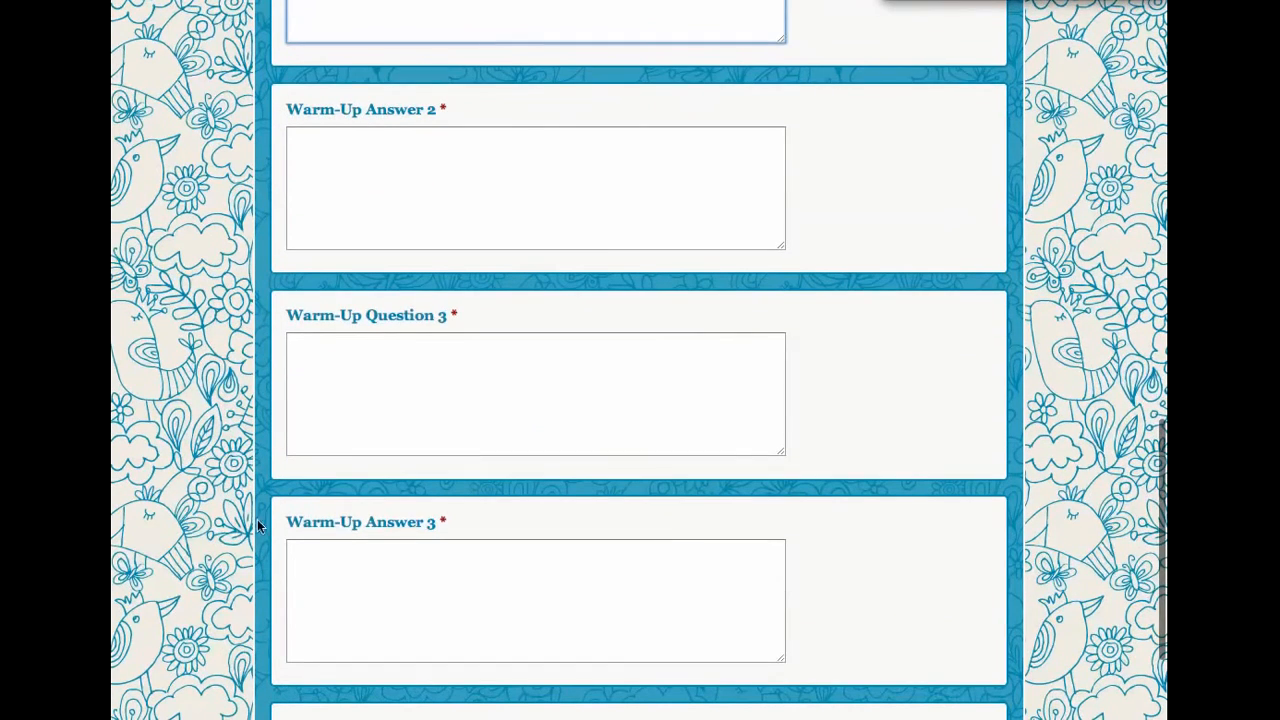
text(w)
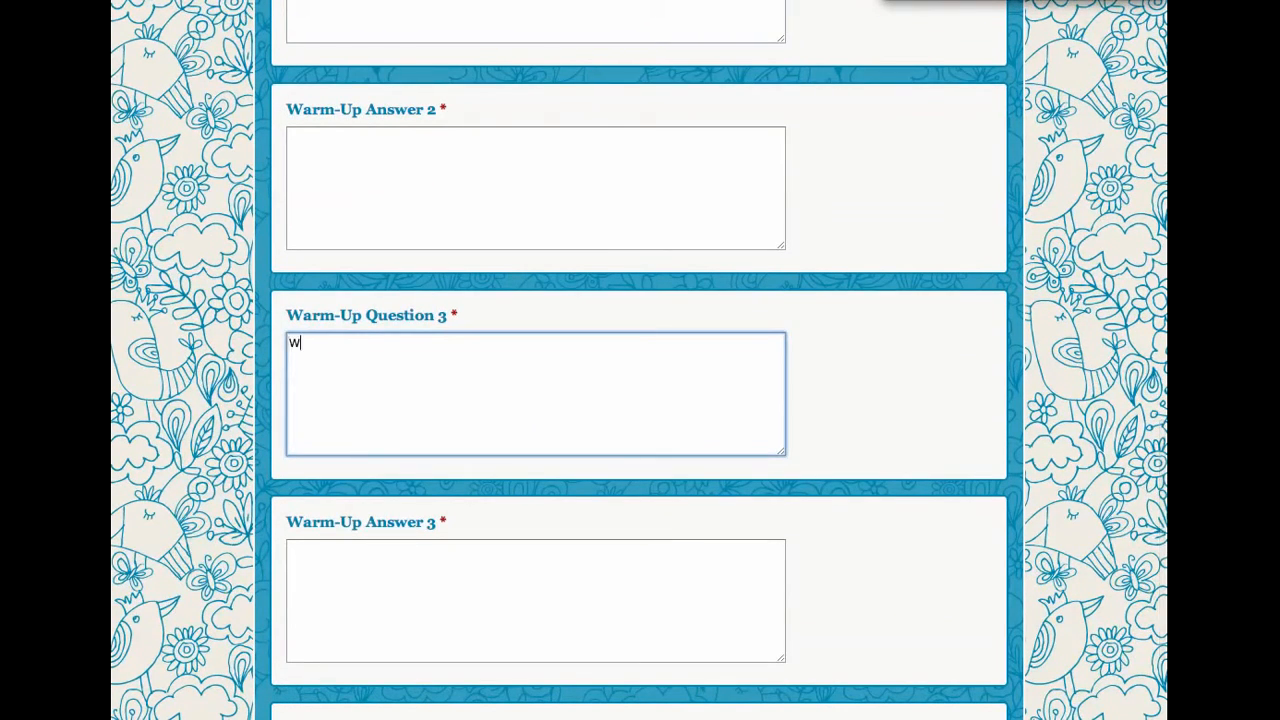
text(hat is an x)
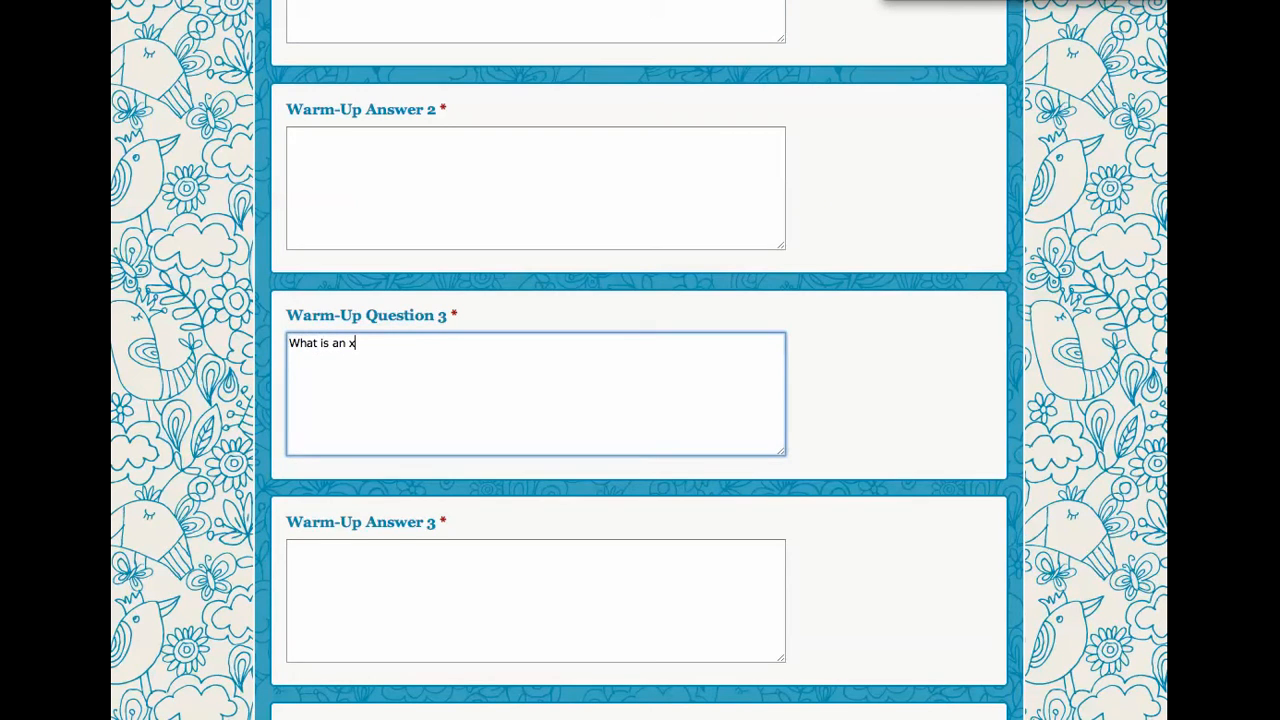
text(-intercept)
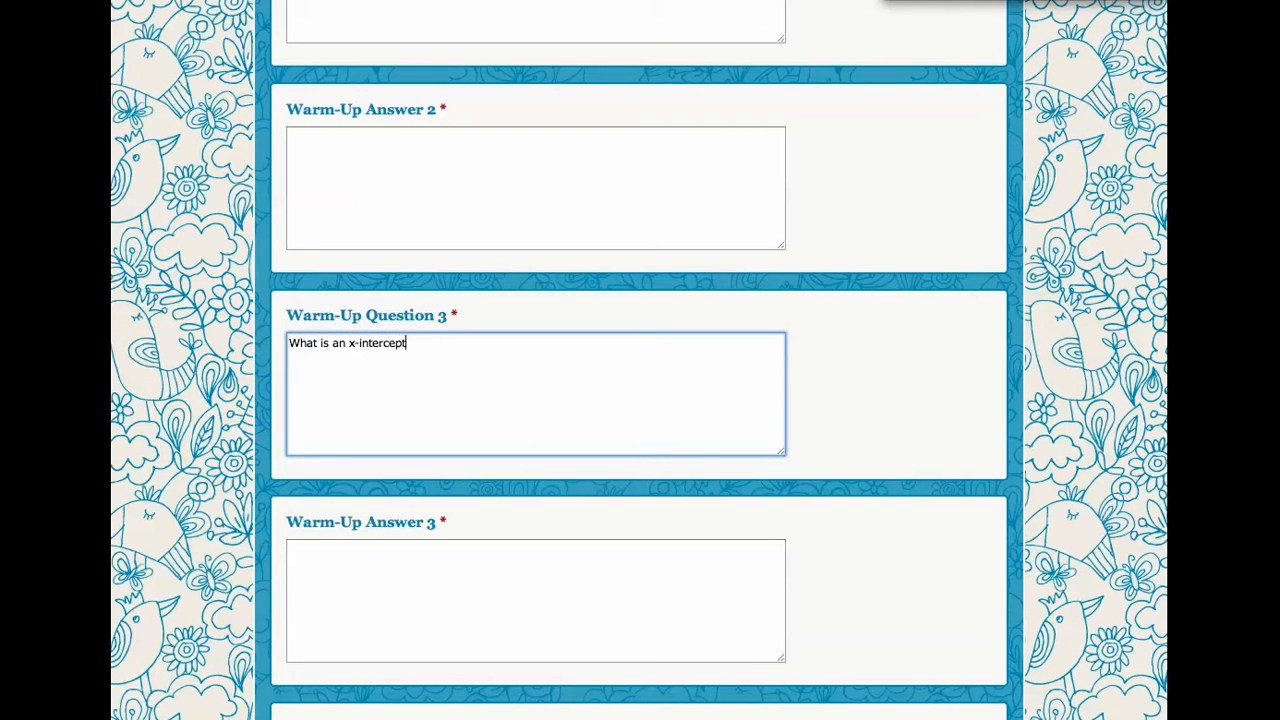
text(?)
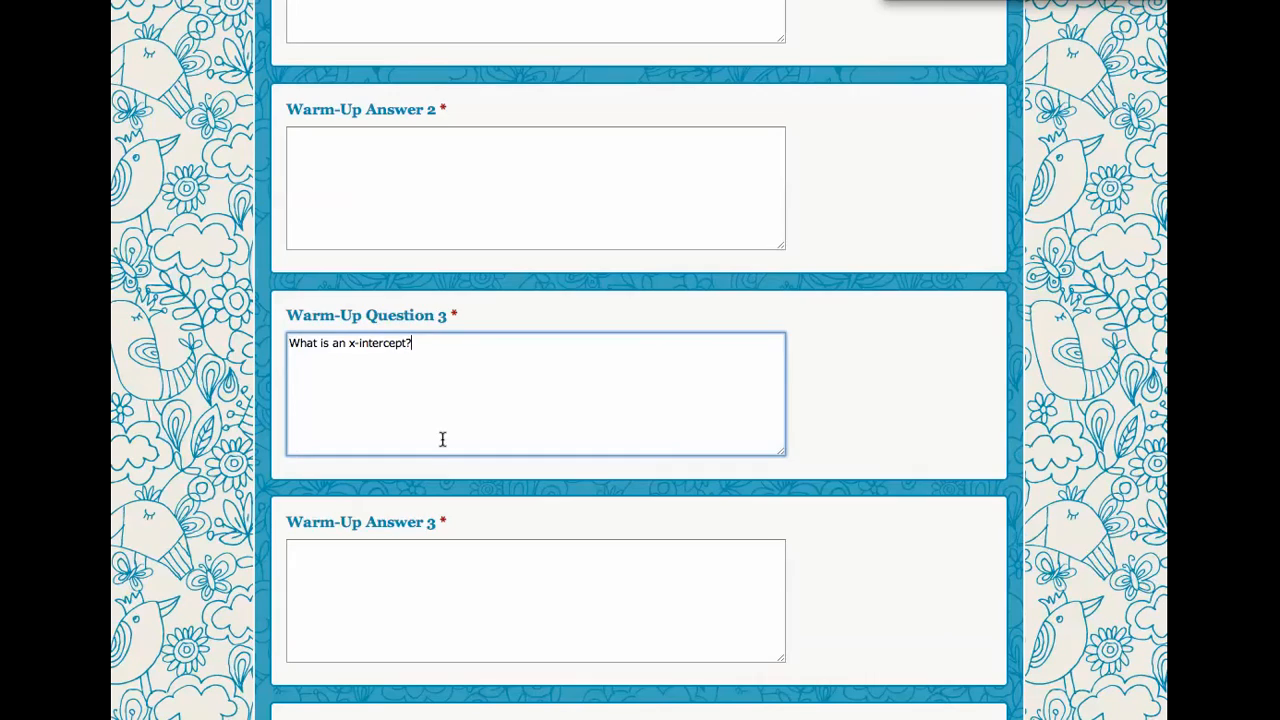
scroll(down, 3)
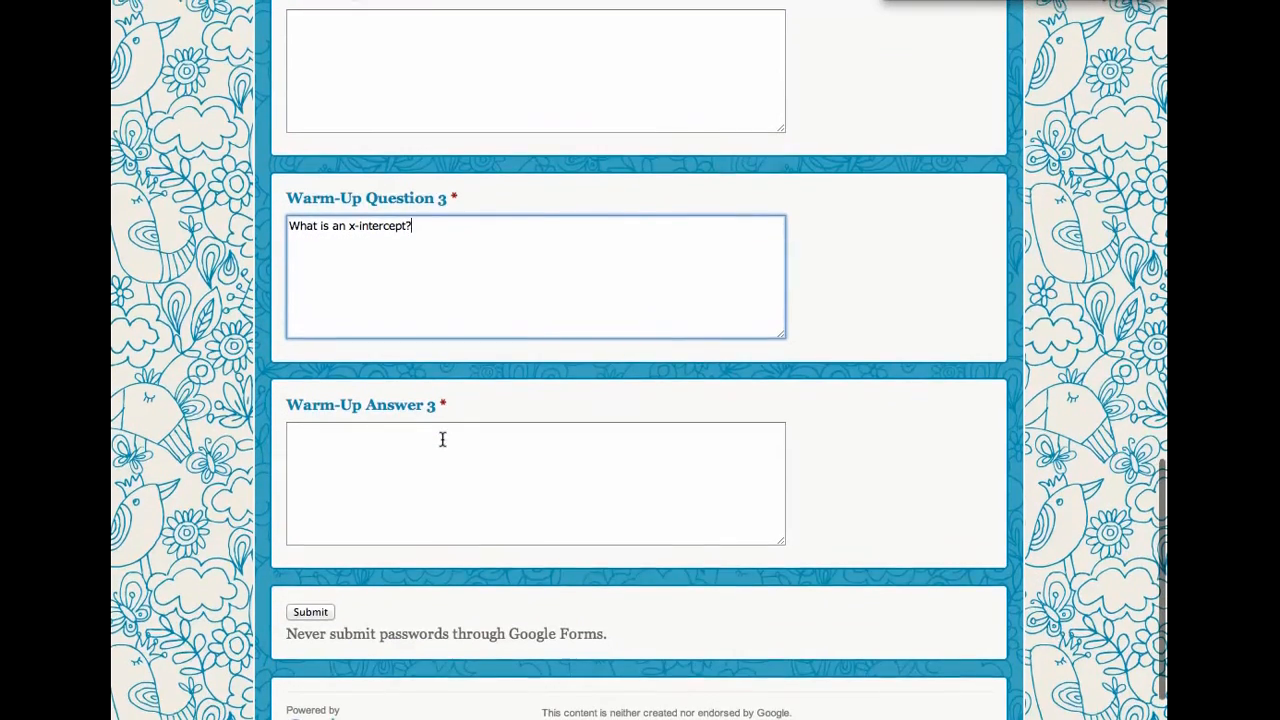
scroll(up, 3)
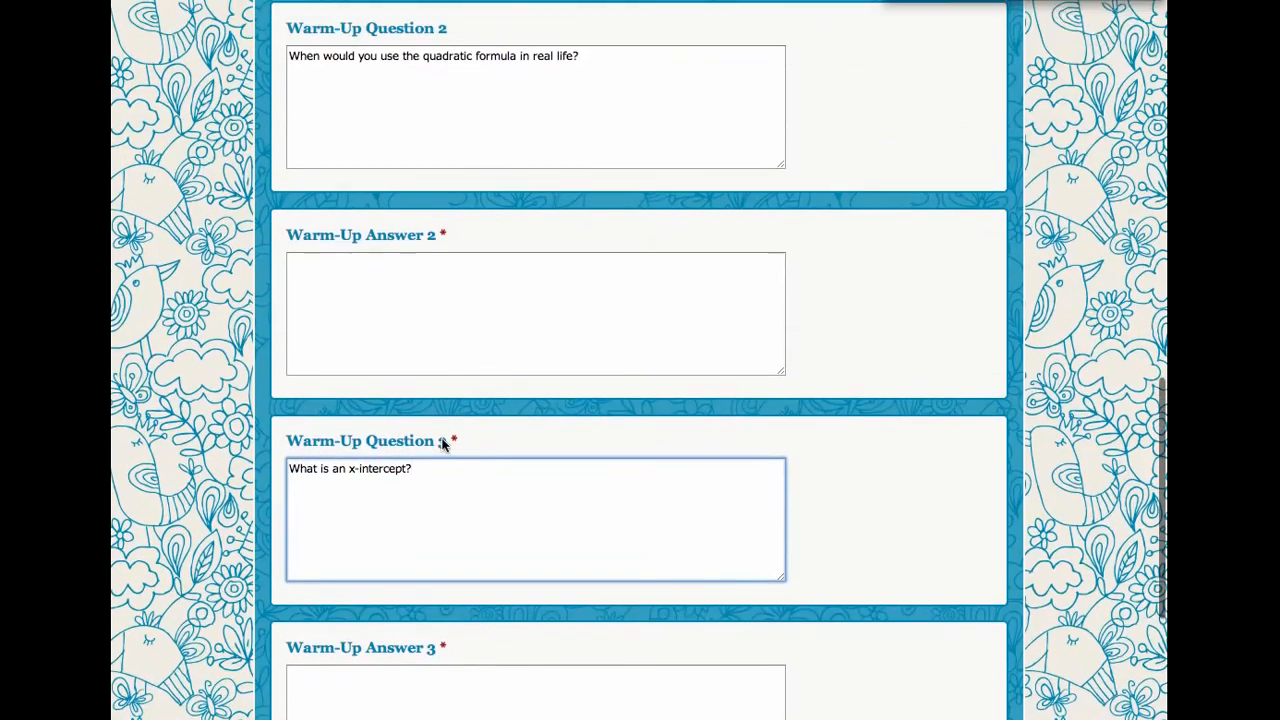
scroll(up, 3)
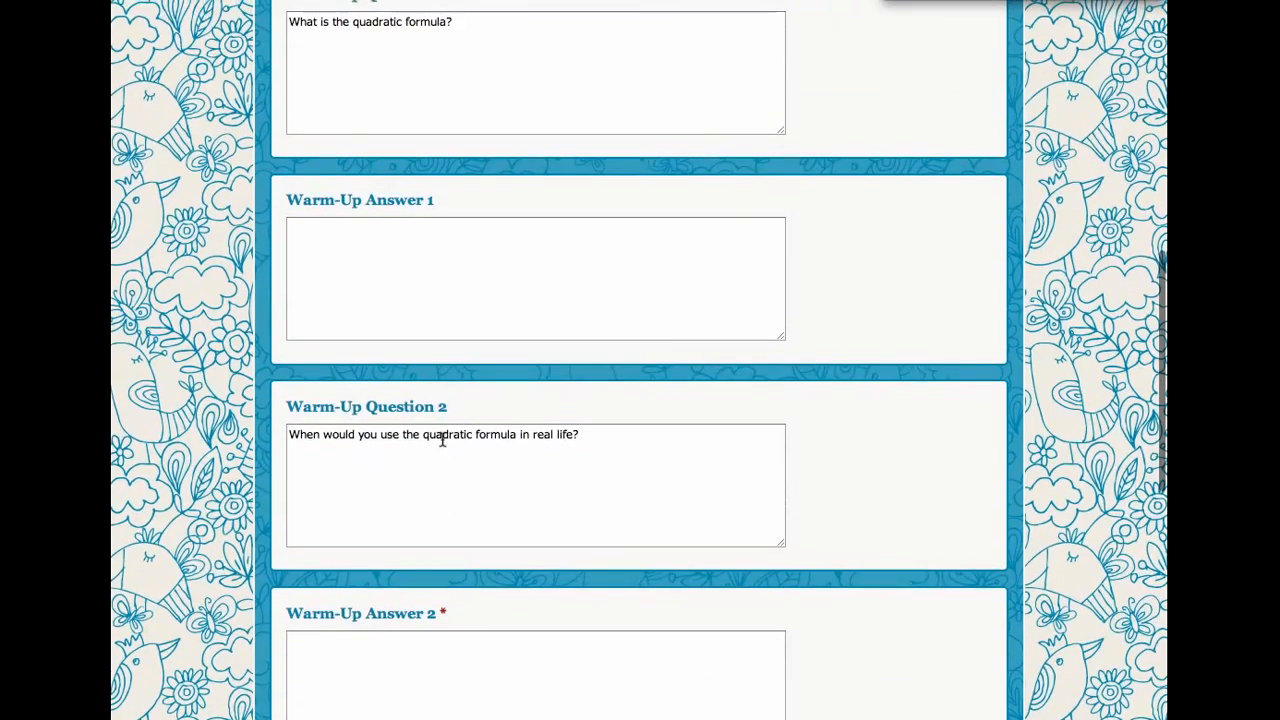
scroll(down, 3)
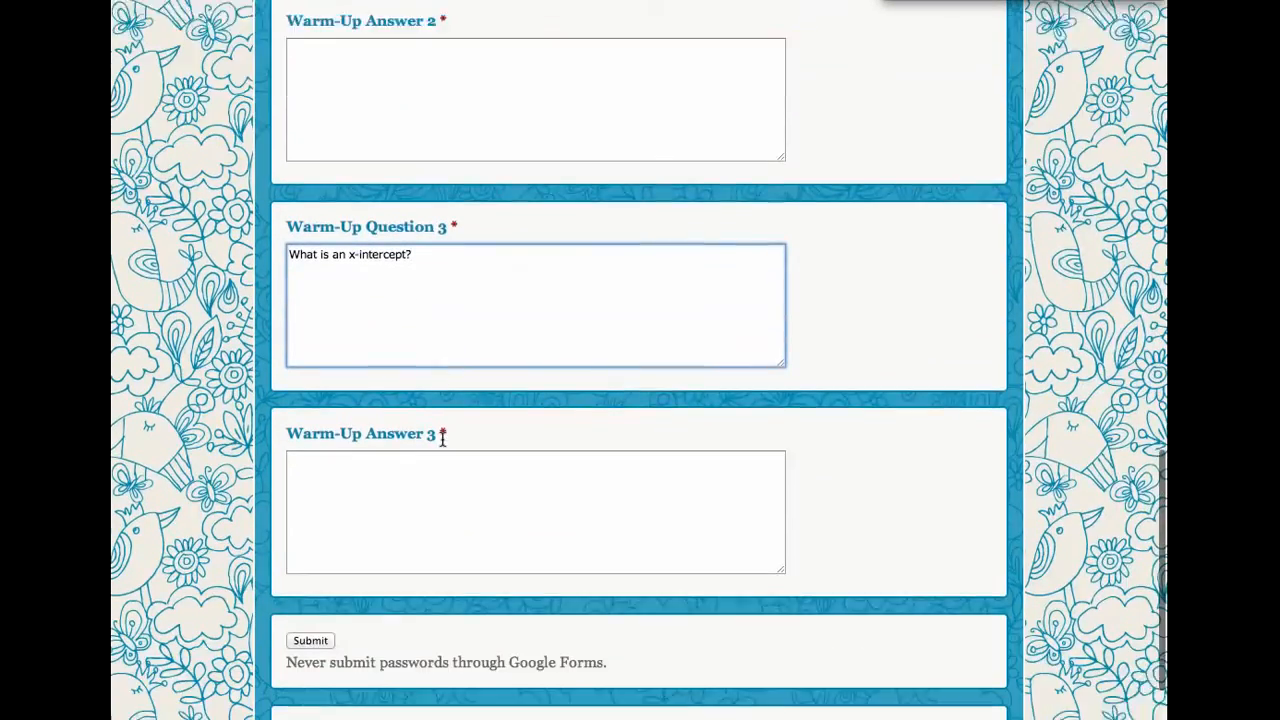
scroll(down, 3)
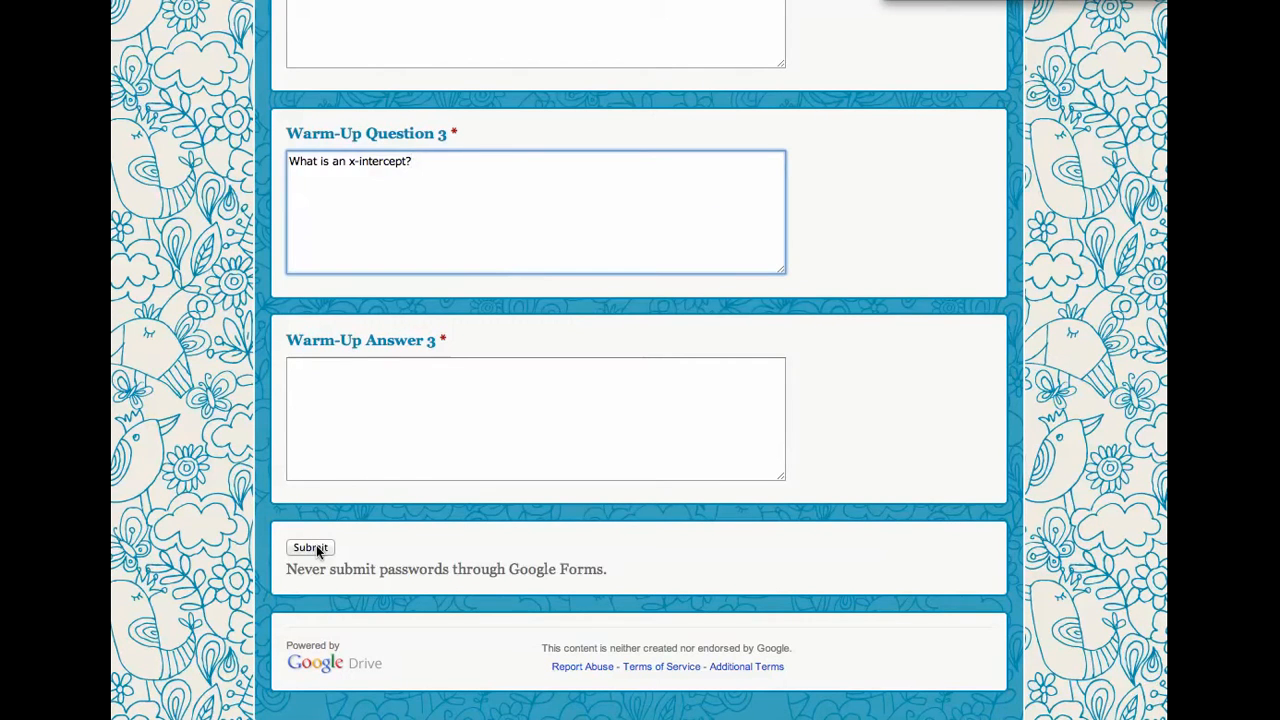
Submit the pre-filled warm-up questions to generate the shareable pre-fill link
click(311, 547)
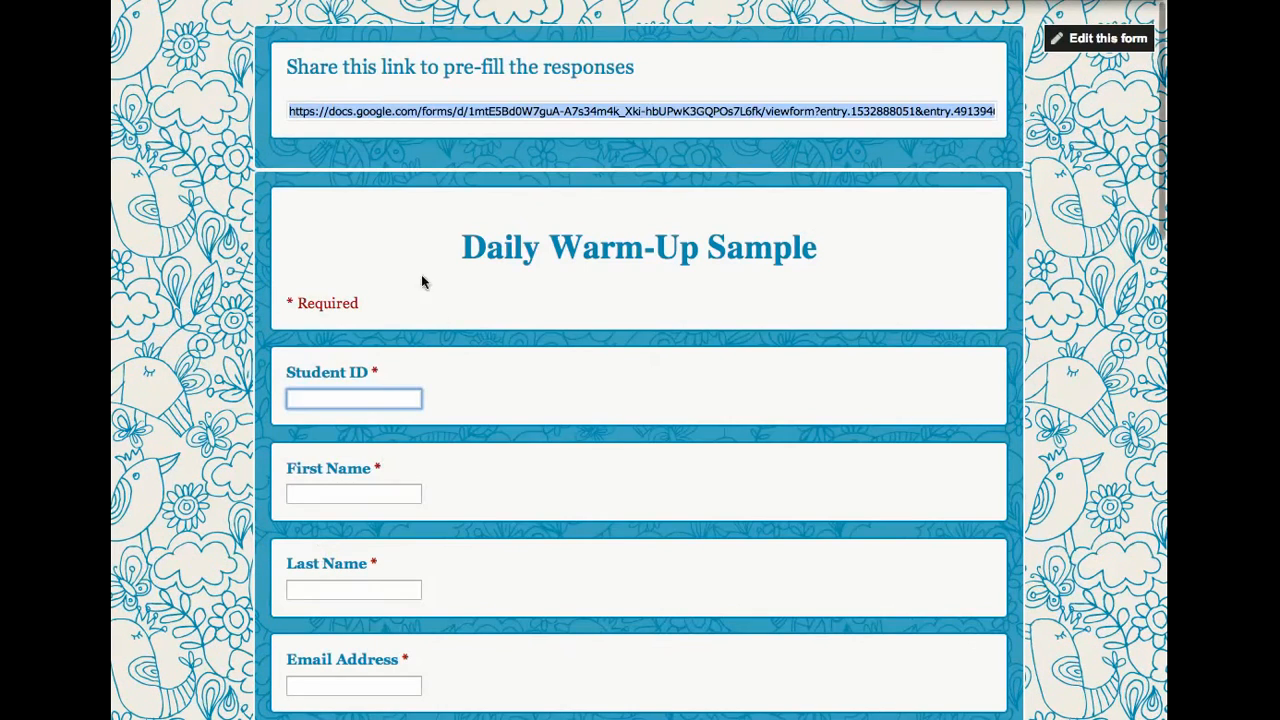
mouse_move(285, 65)
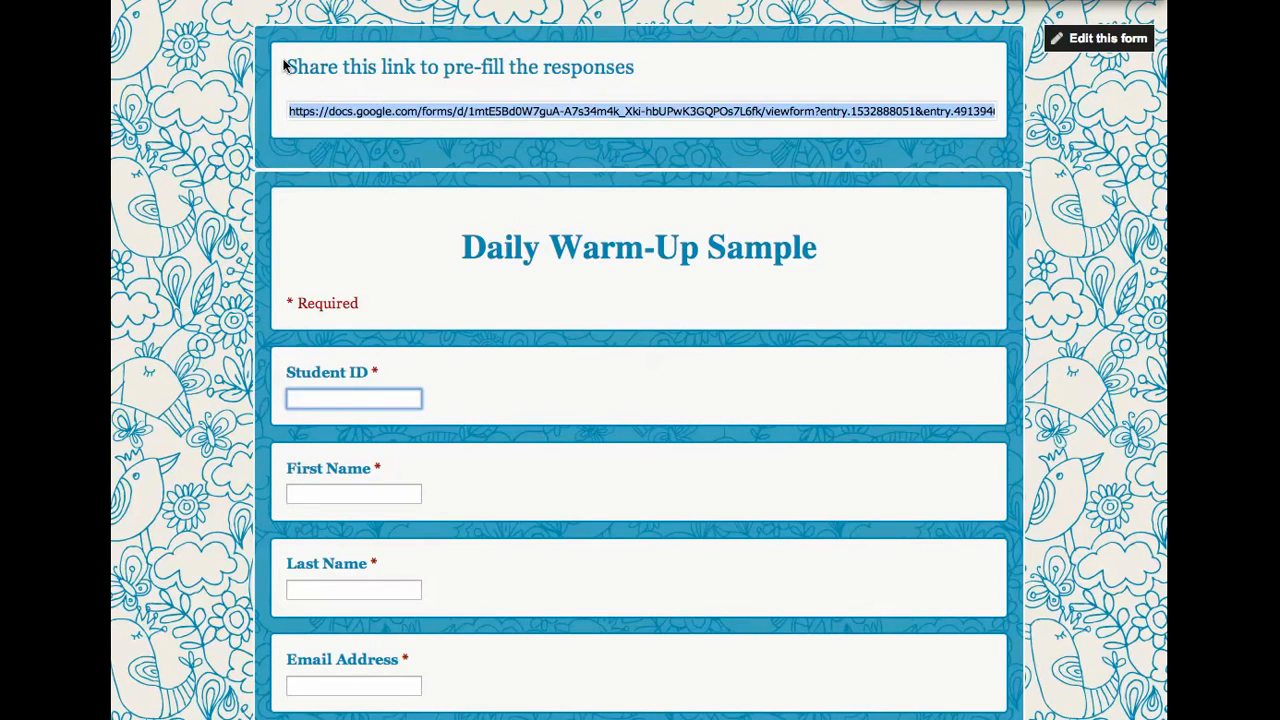
mouse_move(620, 112)
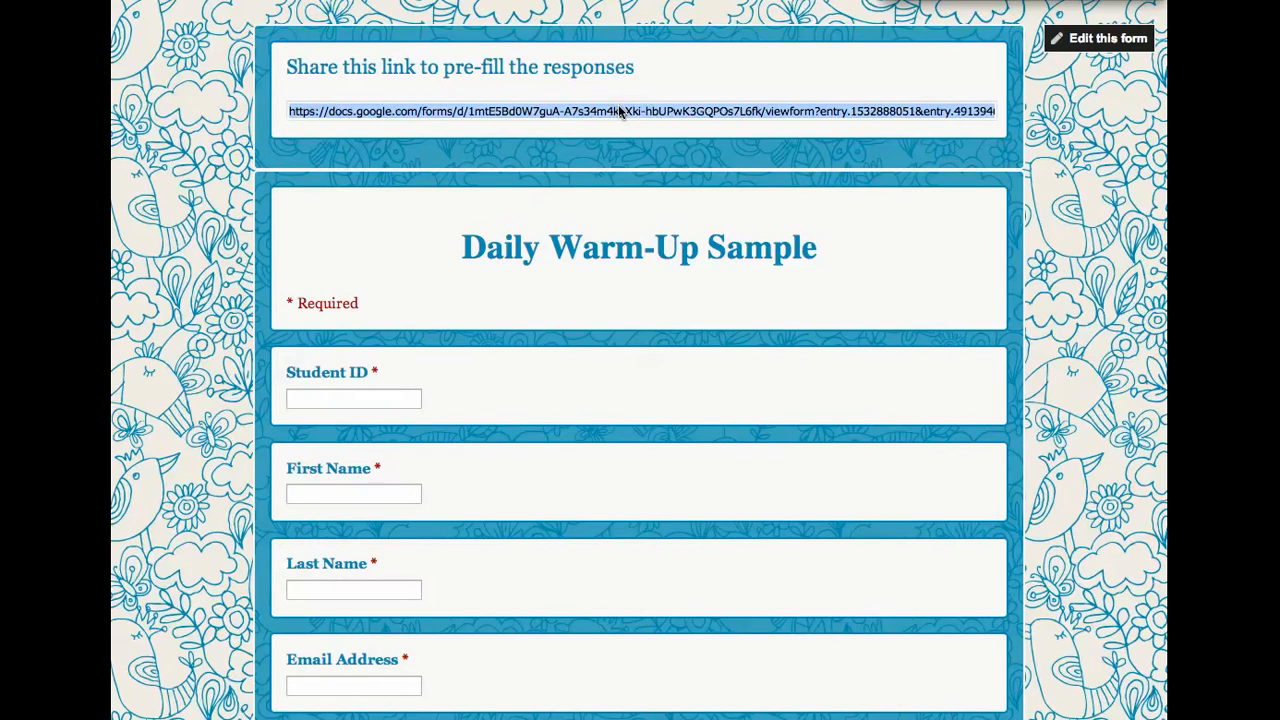
mouse_move(710, 135)
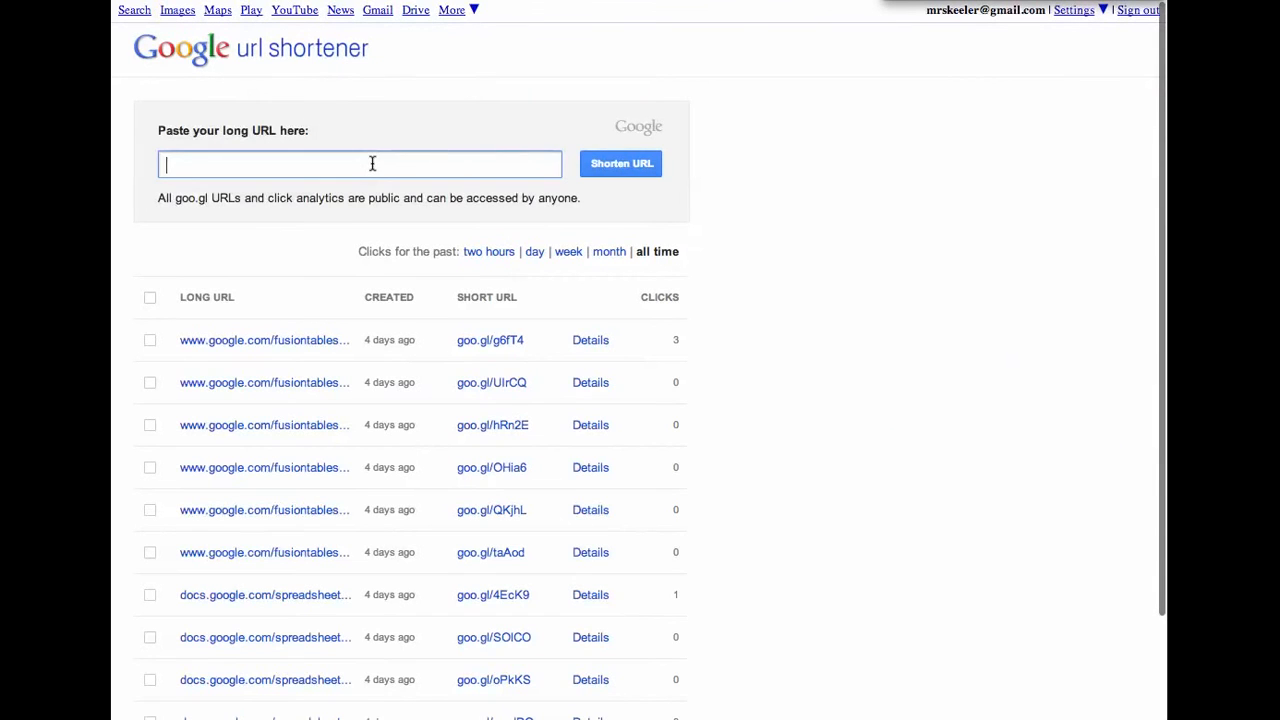
Shorten the pasted pre-filled form URL to goo.gl/ZWlti and view its details
text(y.1130155015=What+is+an+x-intercept?&entry.807966488)
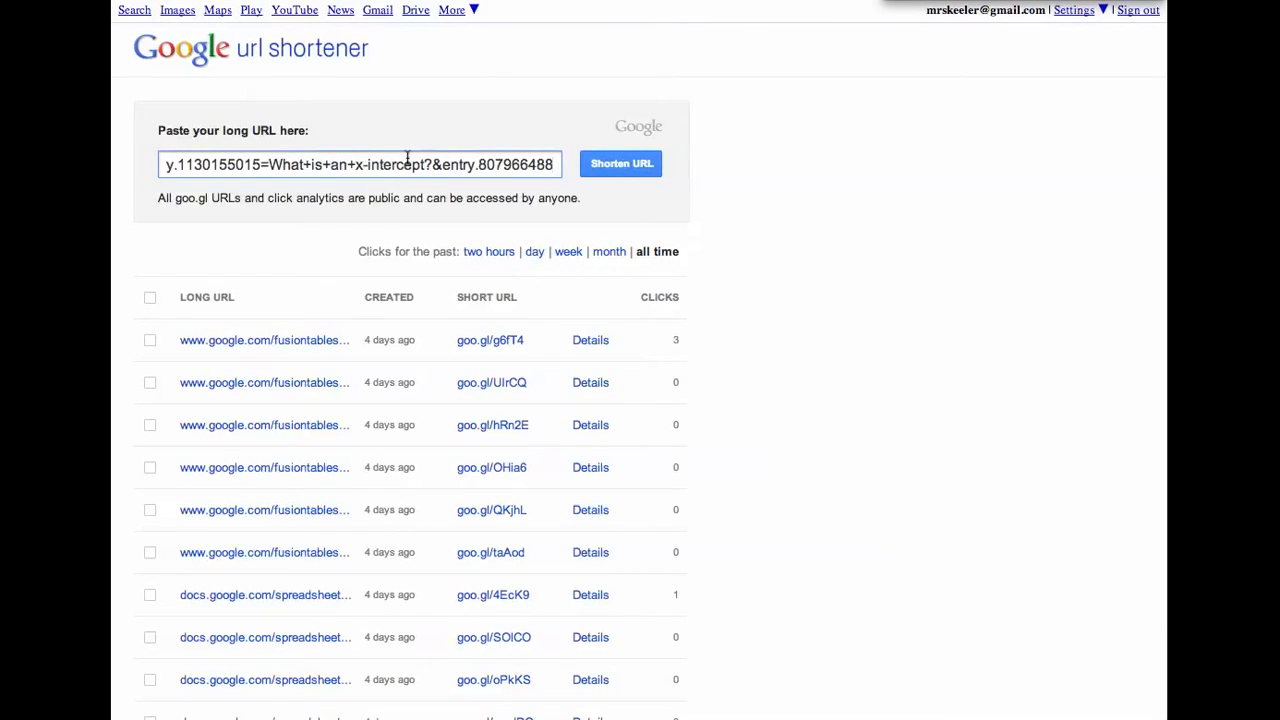
click(621, 163)
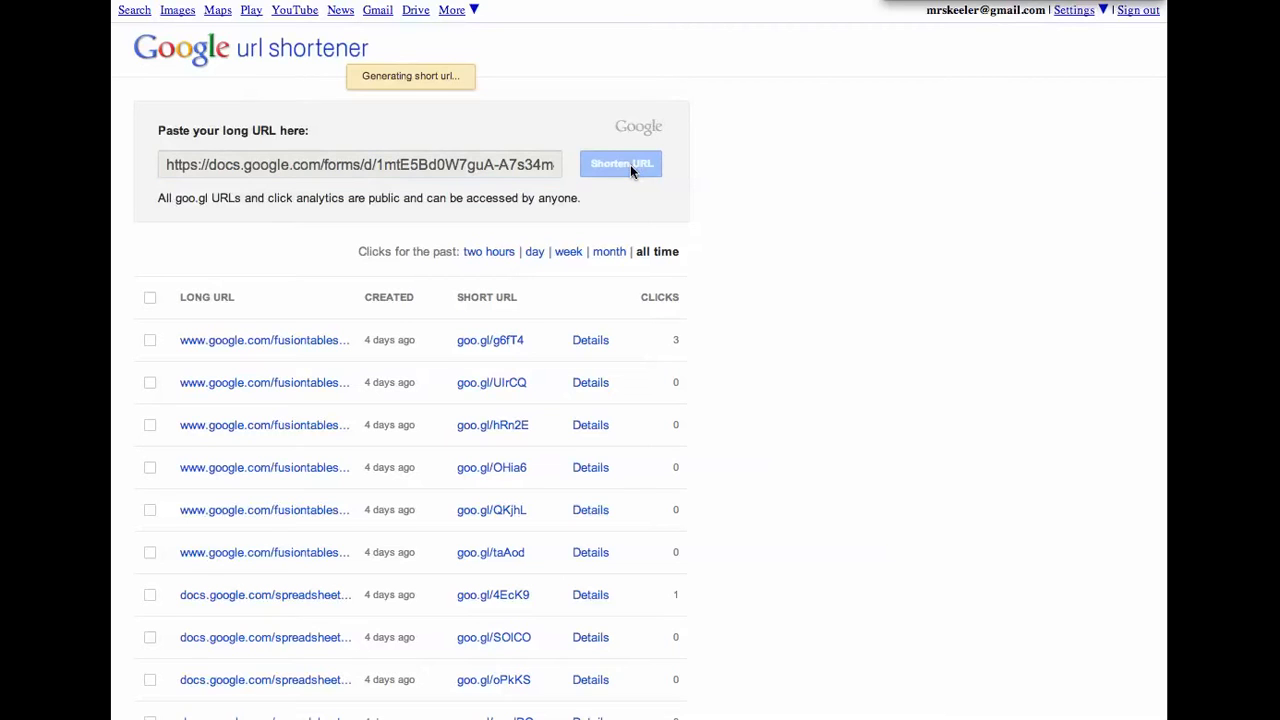
click(620, 163)
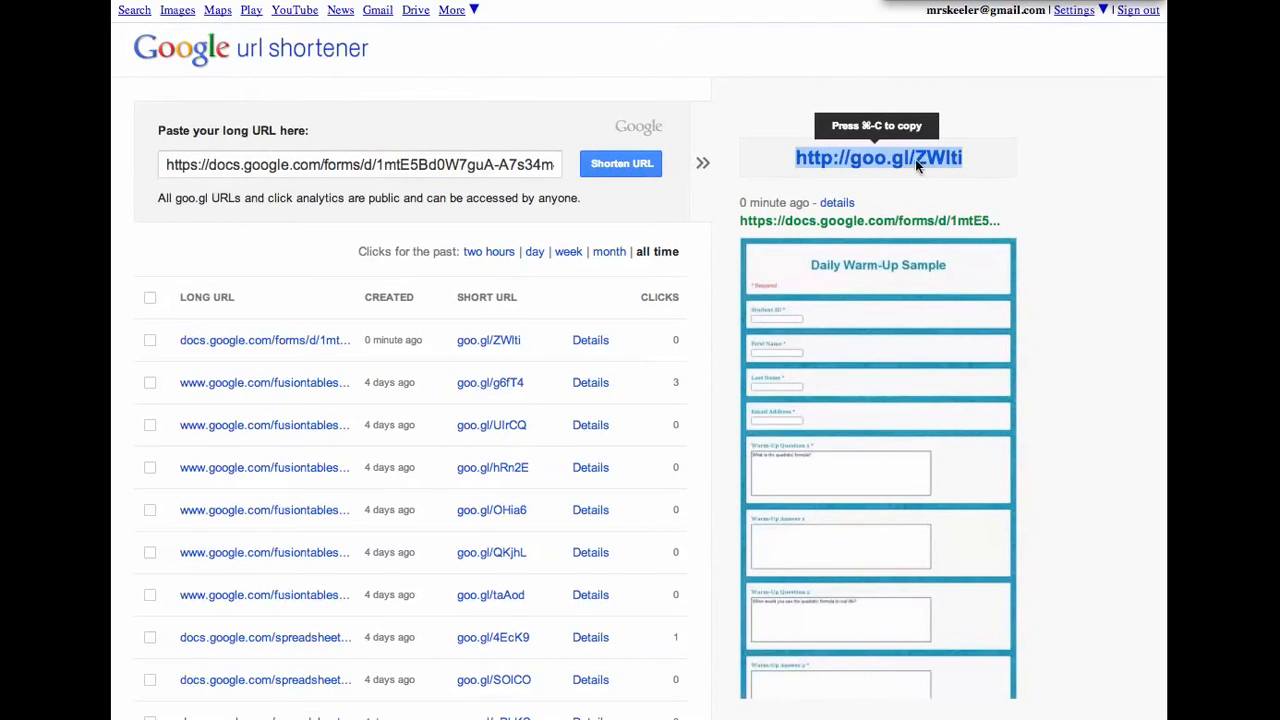
mouse_move(988, 183)
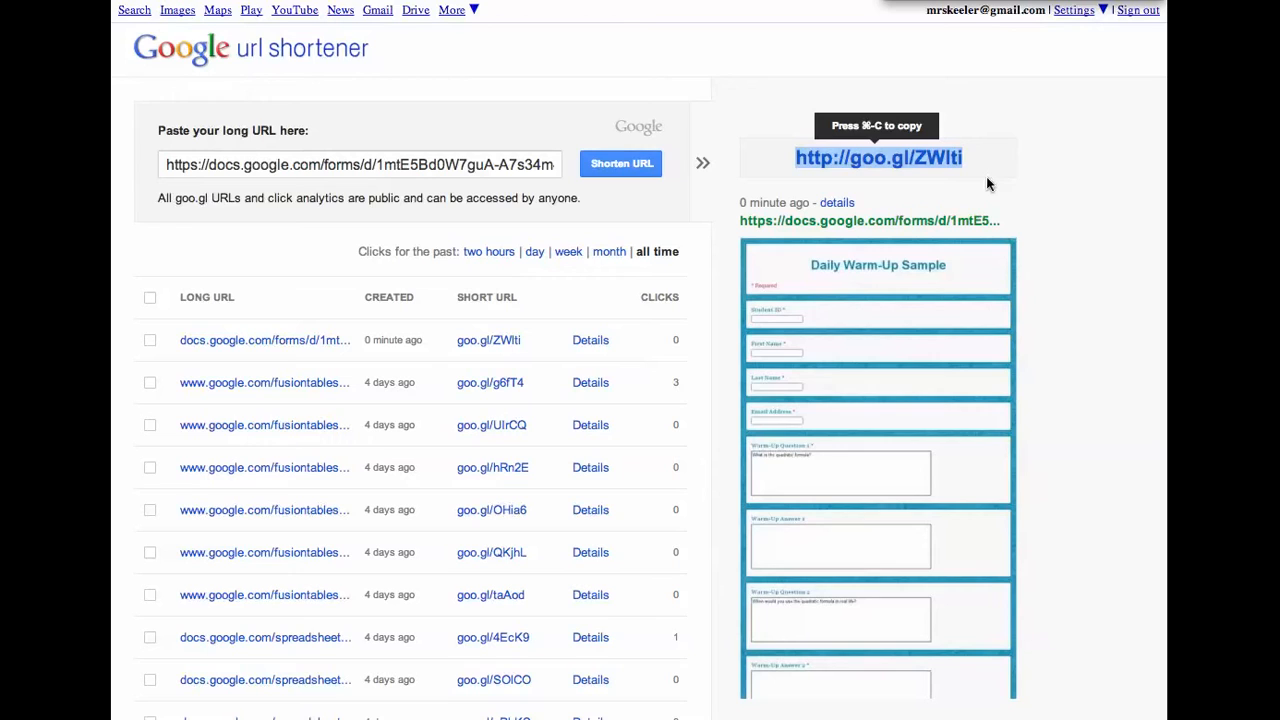
mouse_move(855, 177)
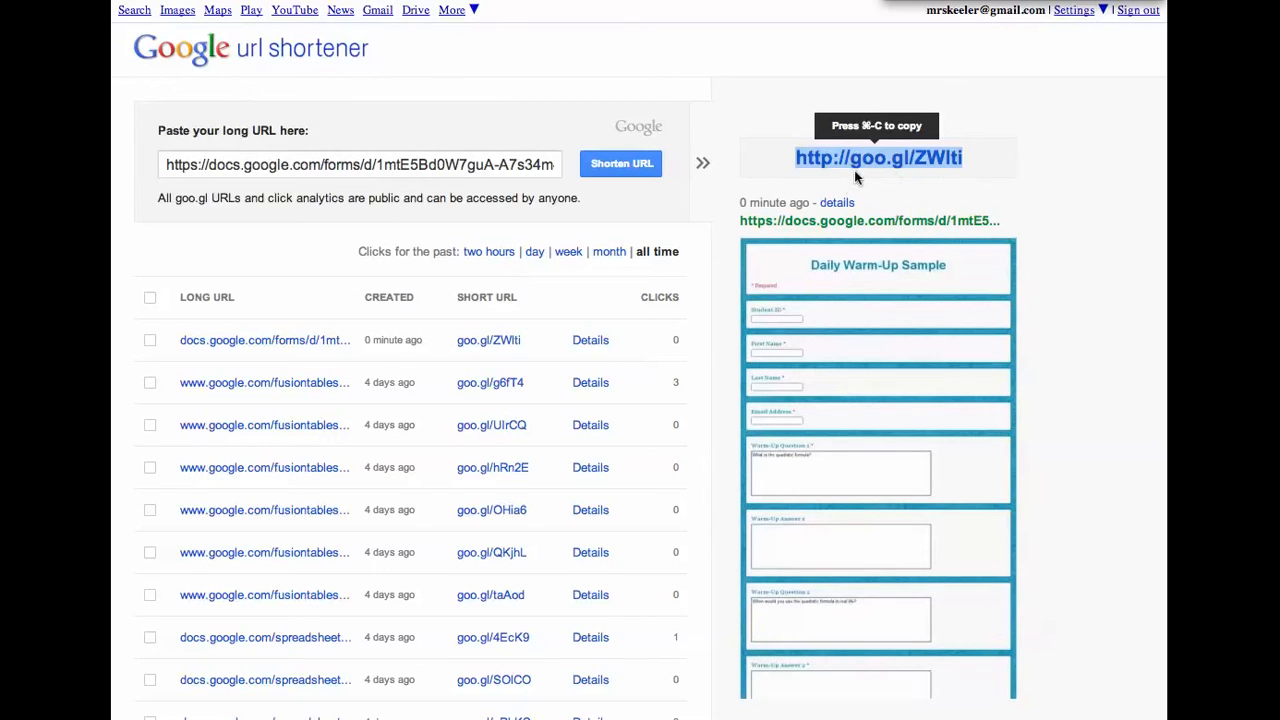
mouse_move(837, 203)
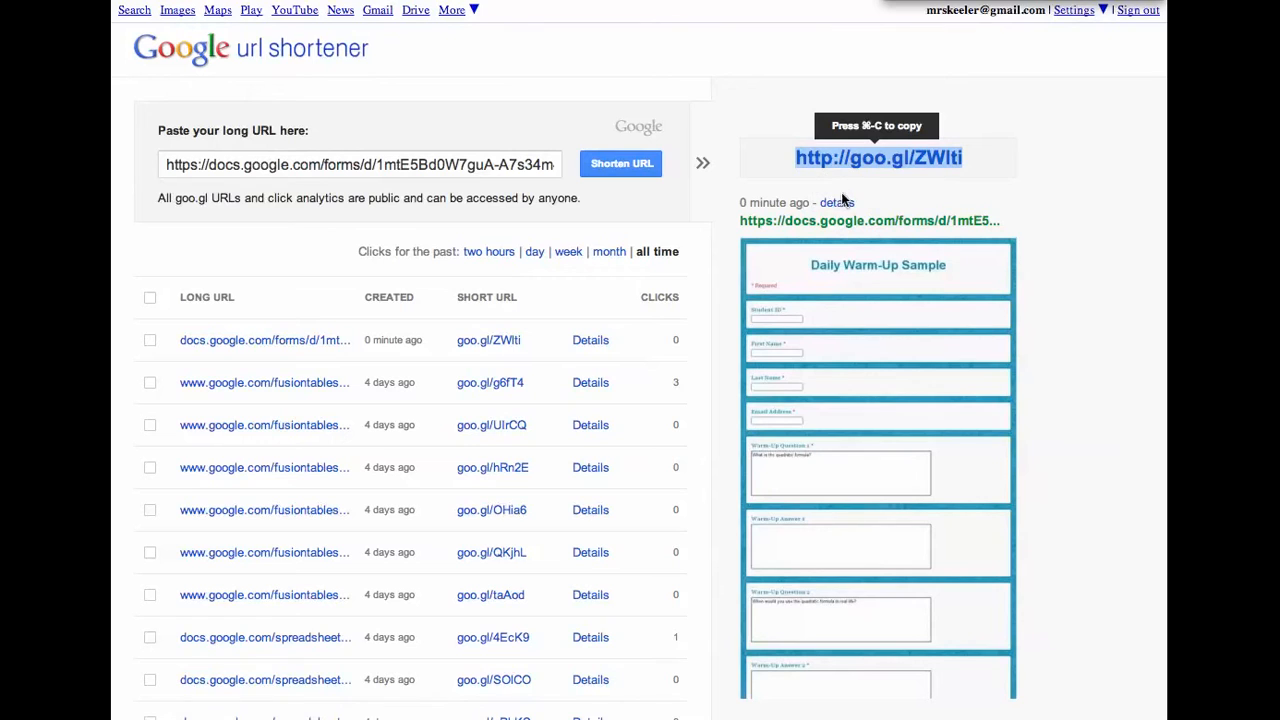
click(837, 202)
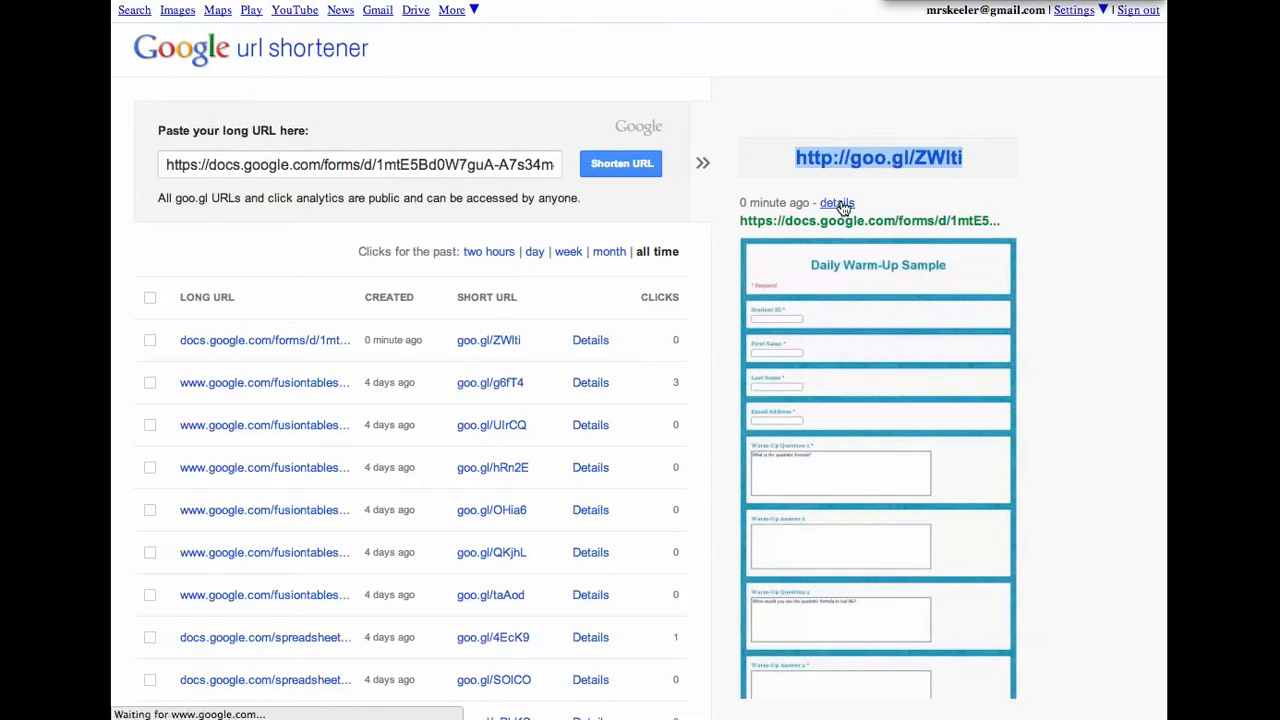
click(837, 203)
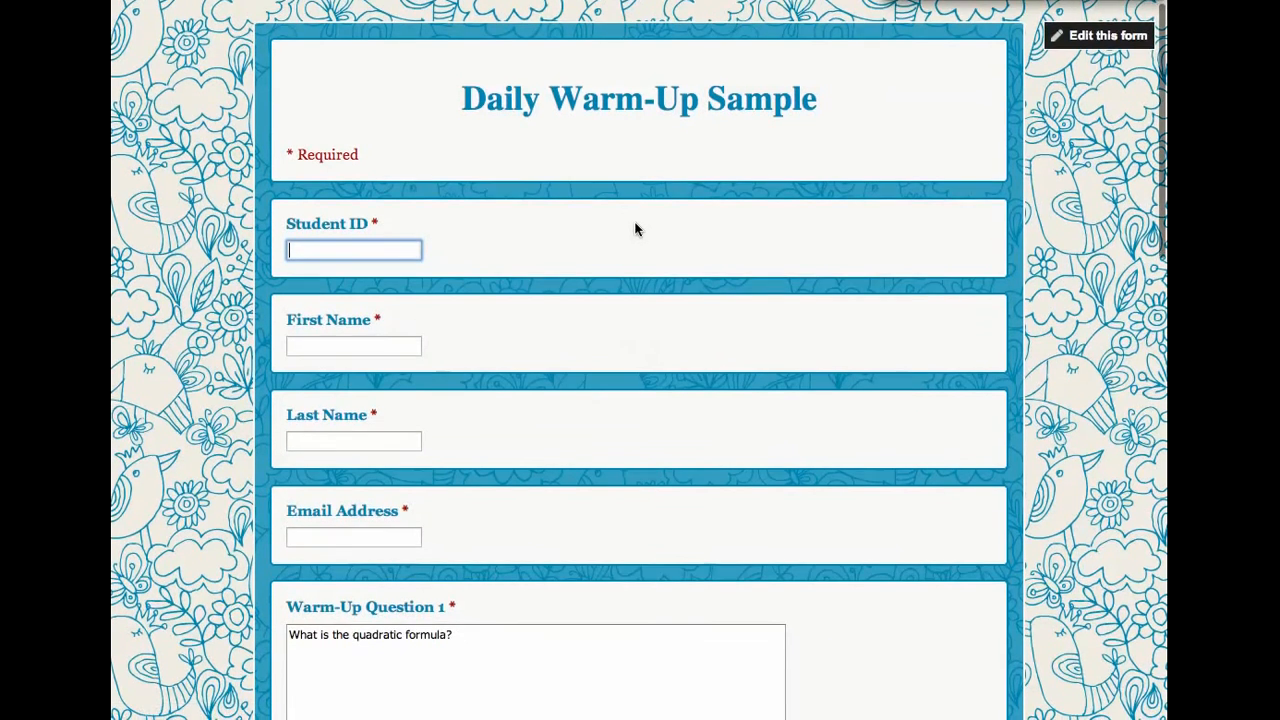
Scroll through the live form to check questions 2 and 3 are pre-filled
scroll(down, 3)
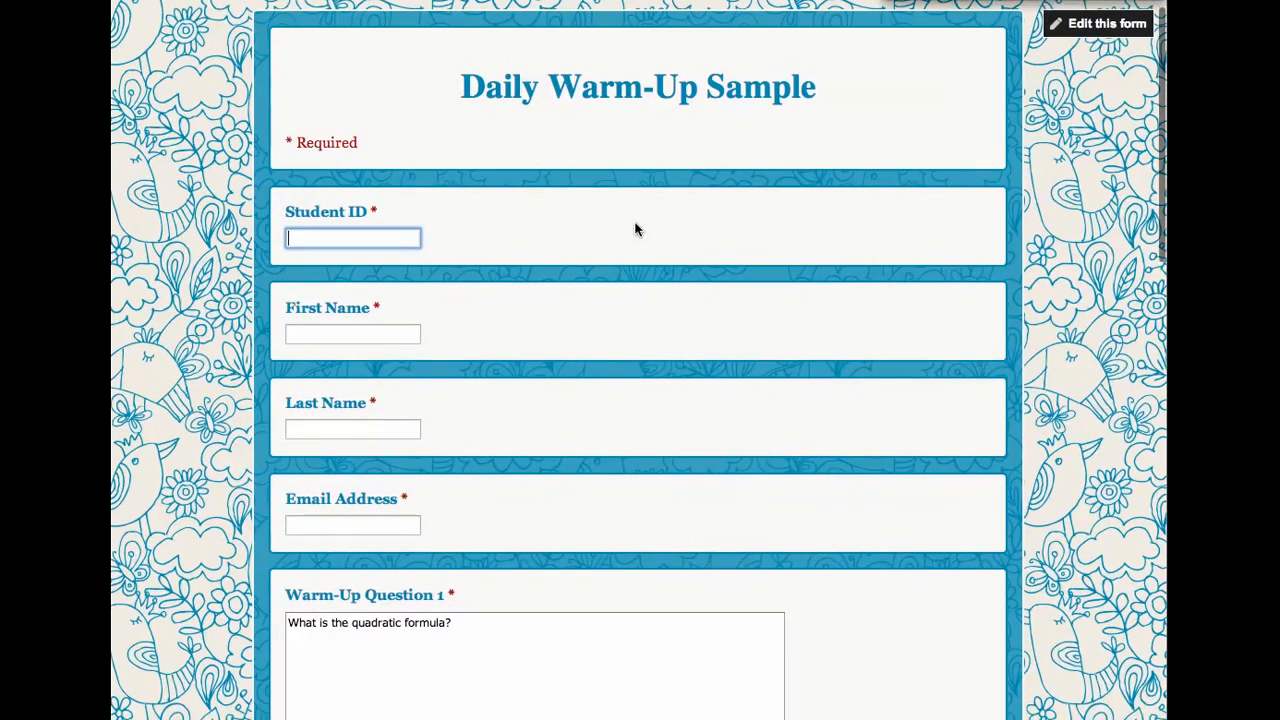
scroll(down, 3)
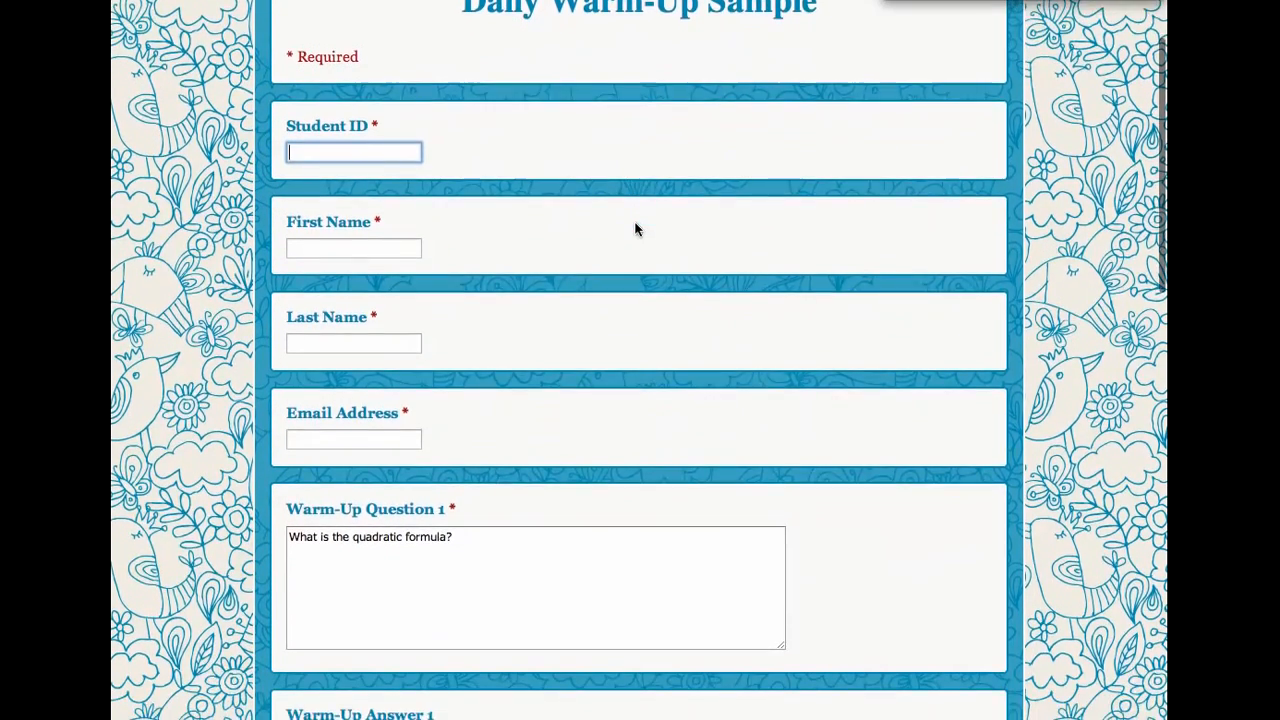
scroll(down, 3)
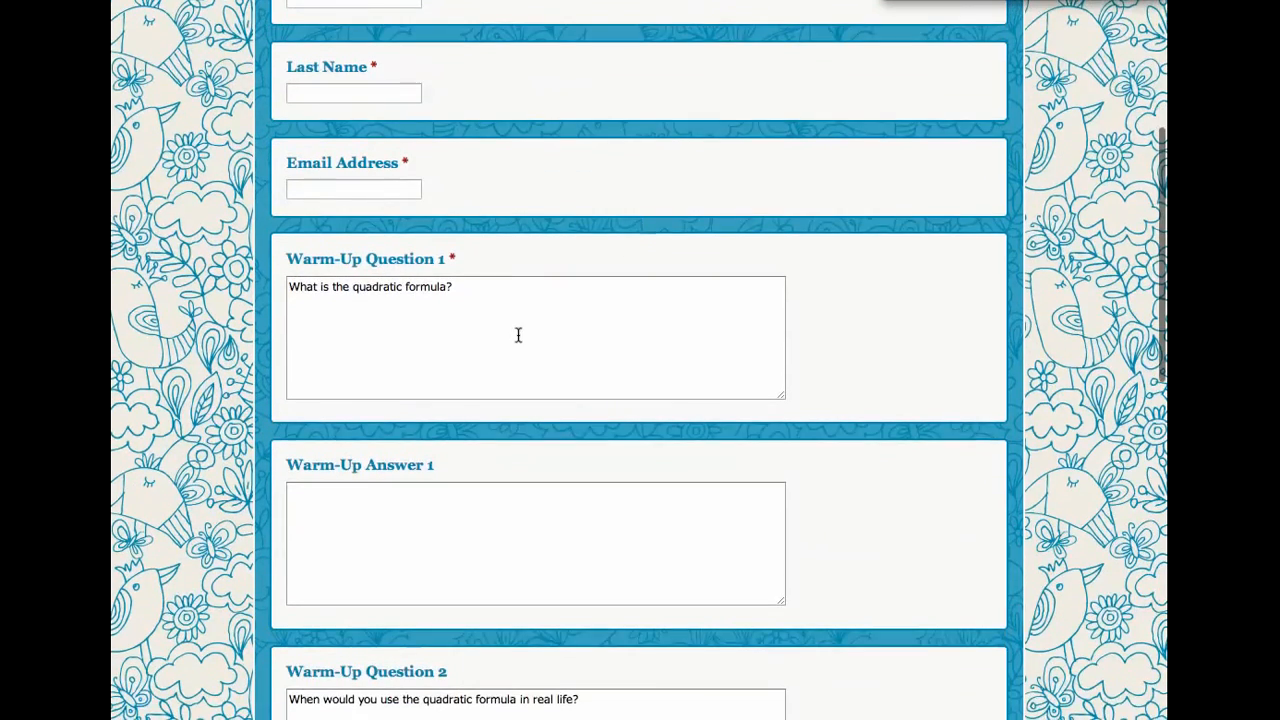
scroll(down, 3)
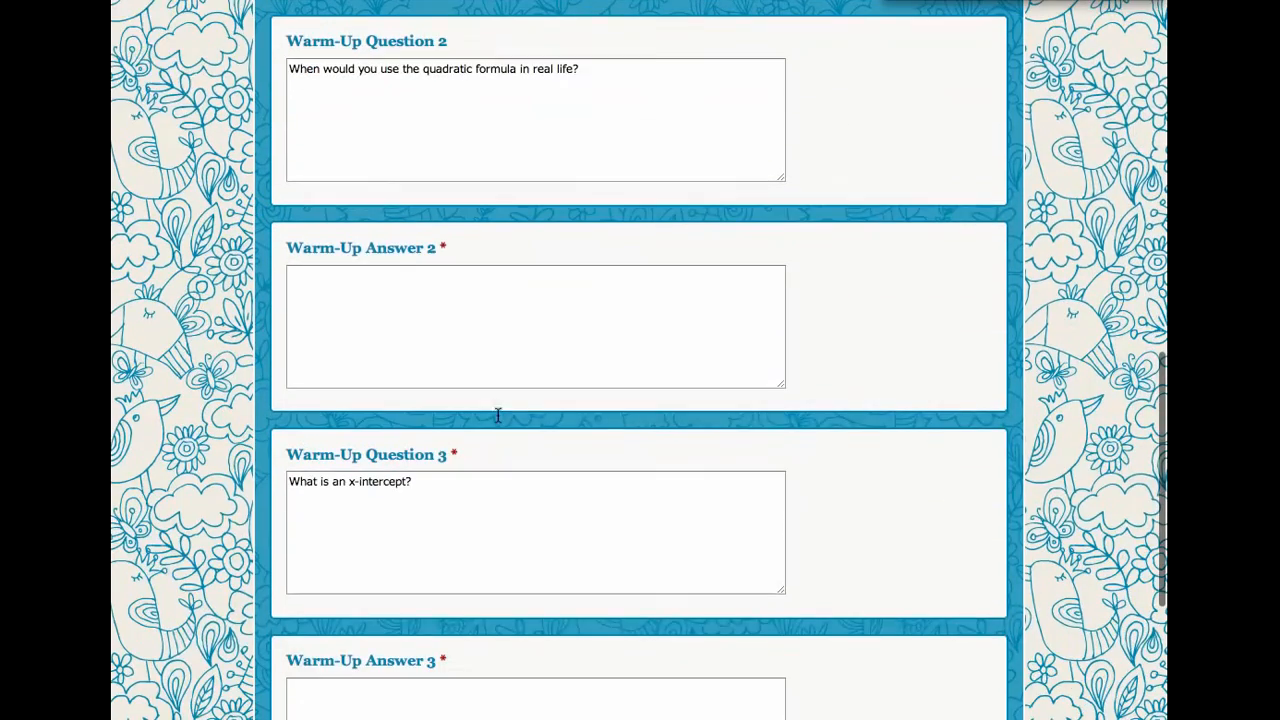
mouse_move(486, 536)
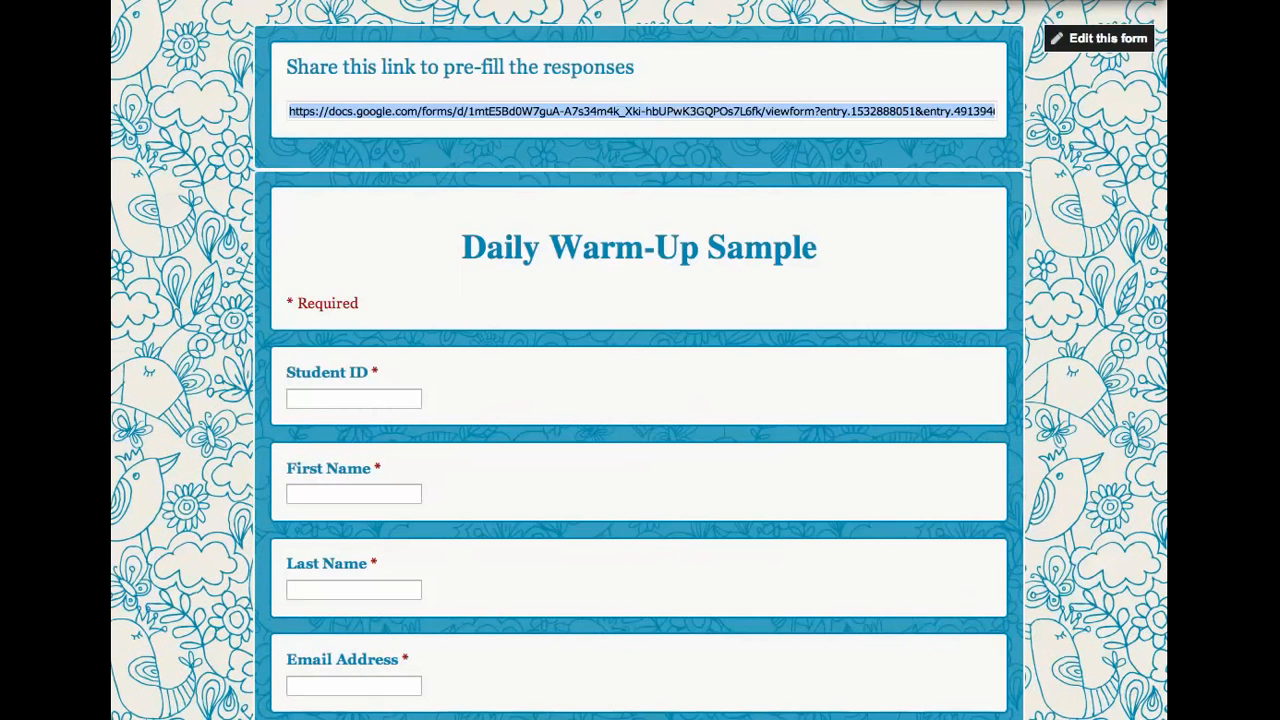
Return to the Daily Warm-Up Sample editor and show the Responses menu options
click(1099, 38)
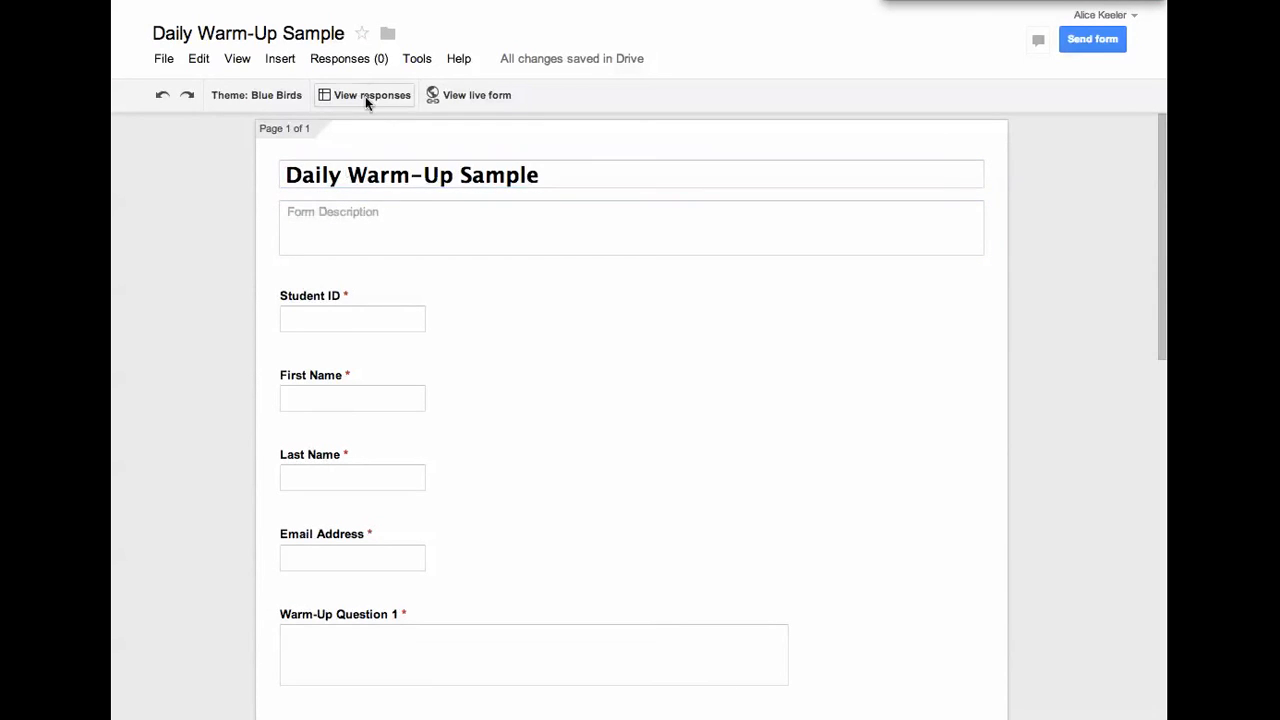
click(344, 58)
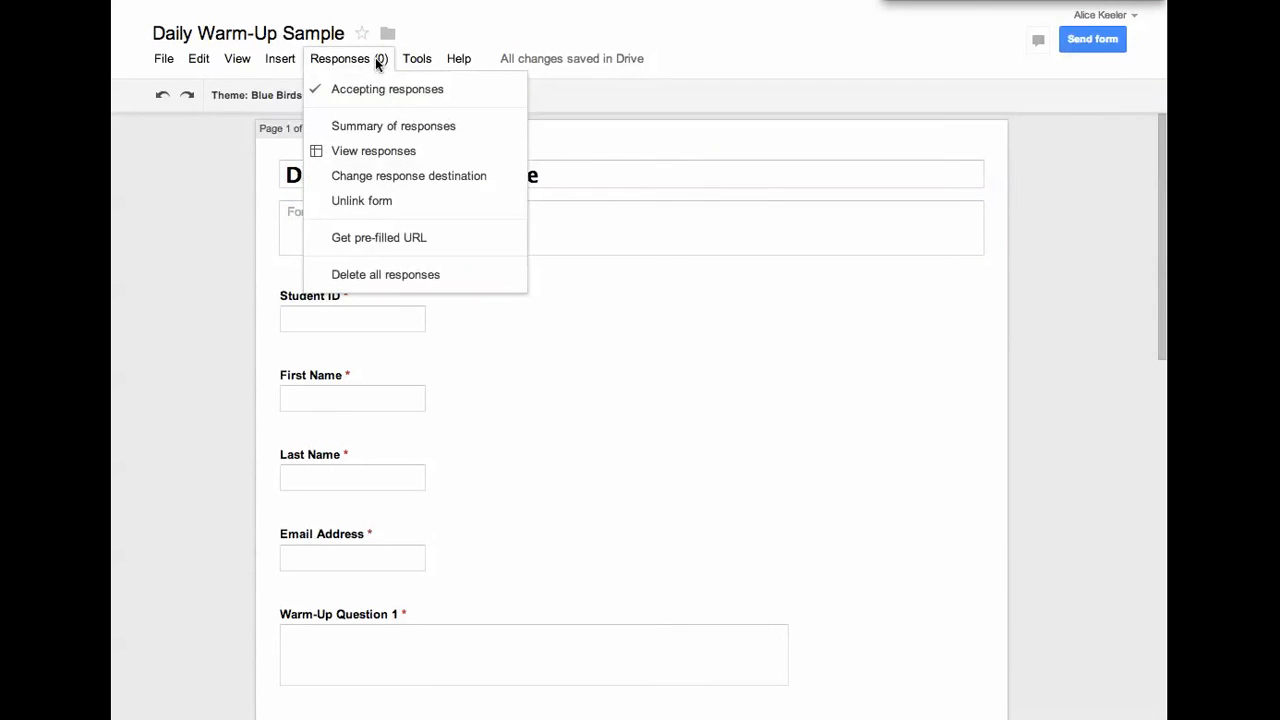
mouse_move(372, 242)
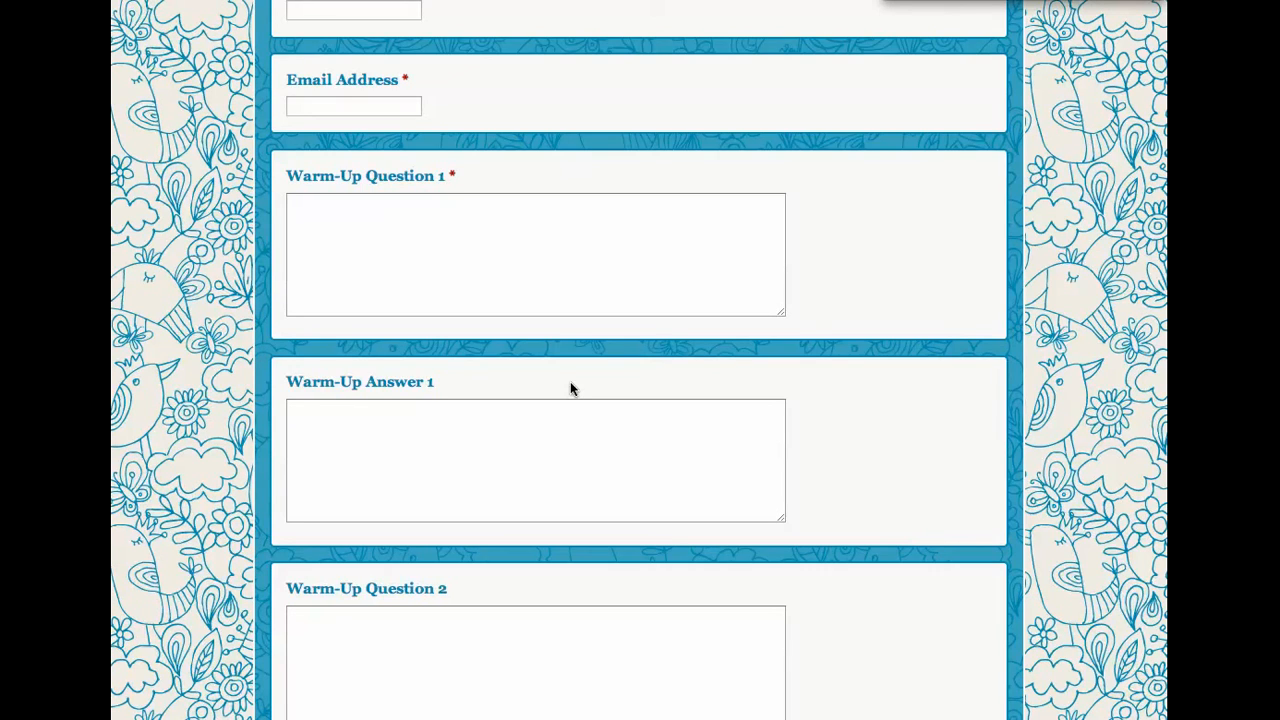
mouse_move(768, 171)
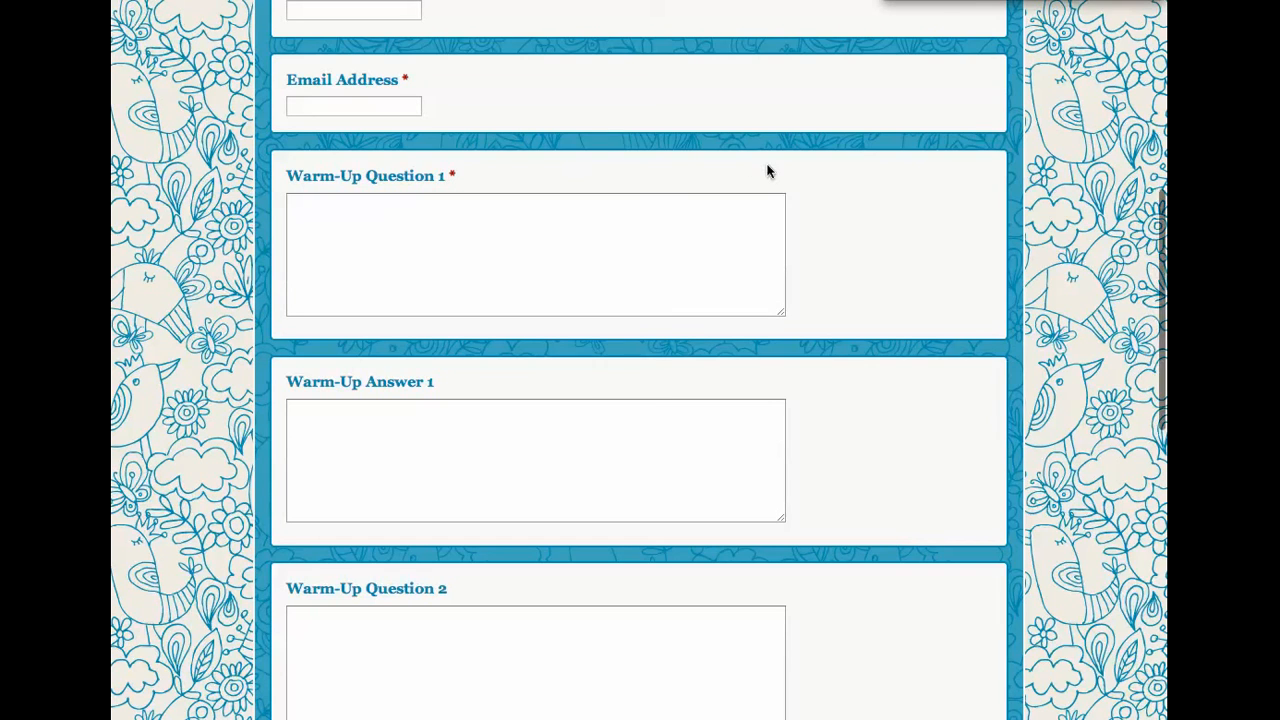